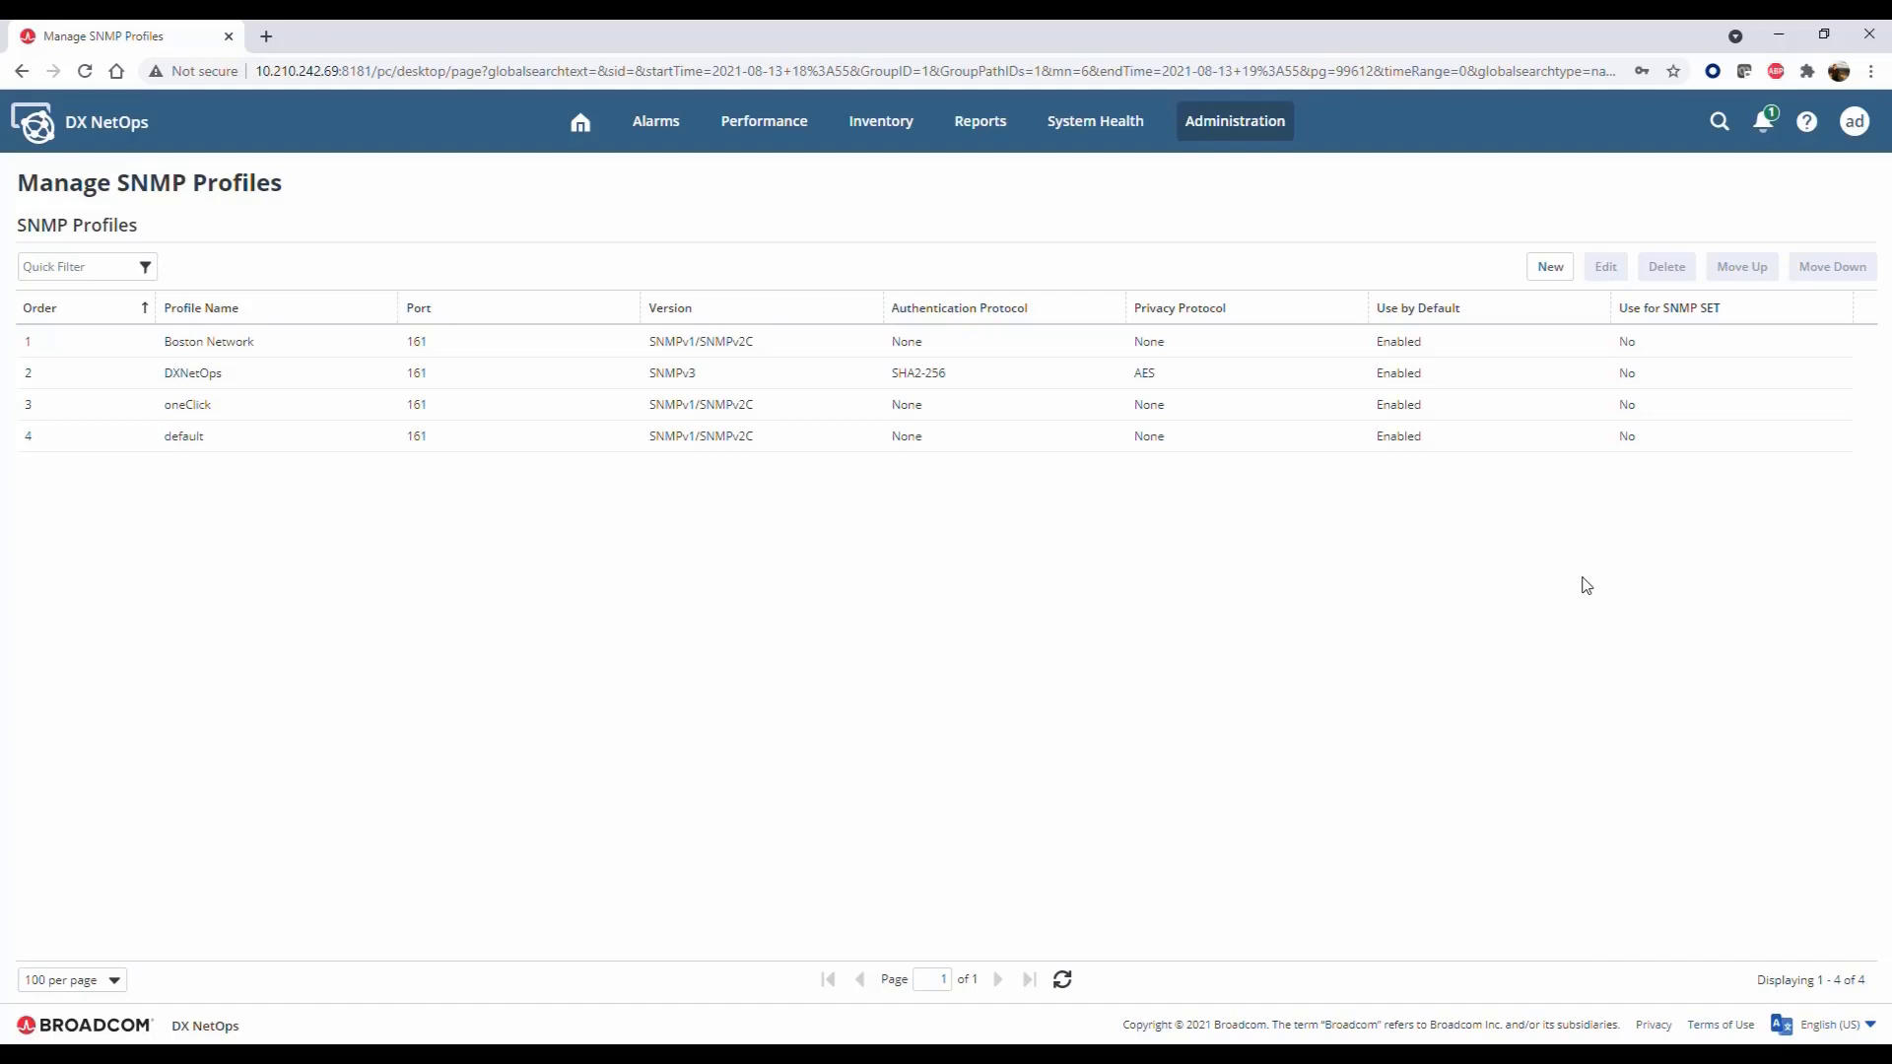
# Step: Go to Administration > Discovery Profiles and start a new profile
pyautogui.click(1233, 120)
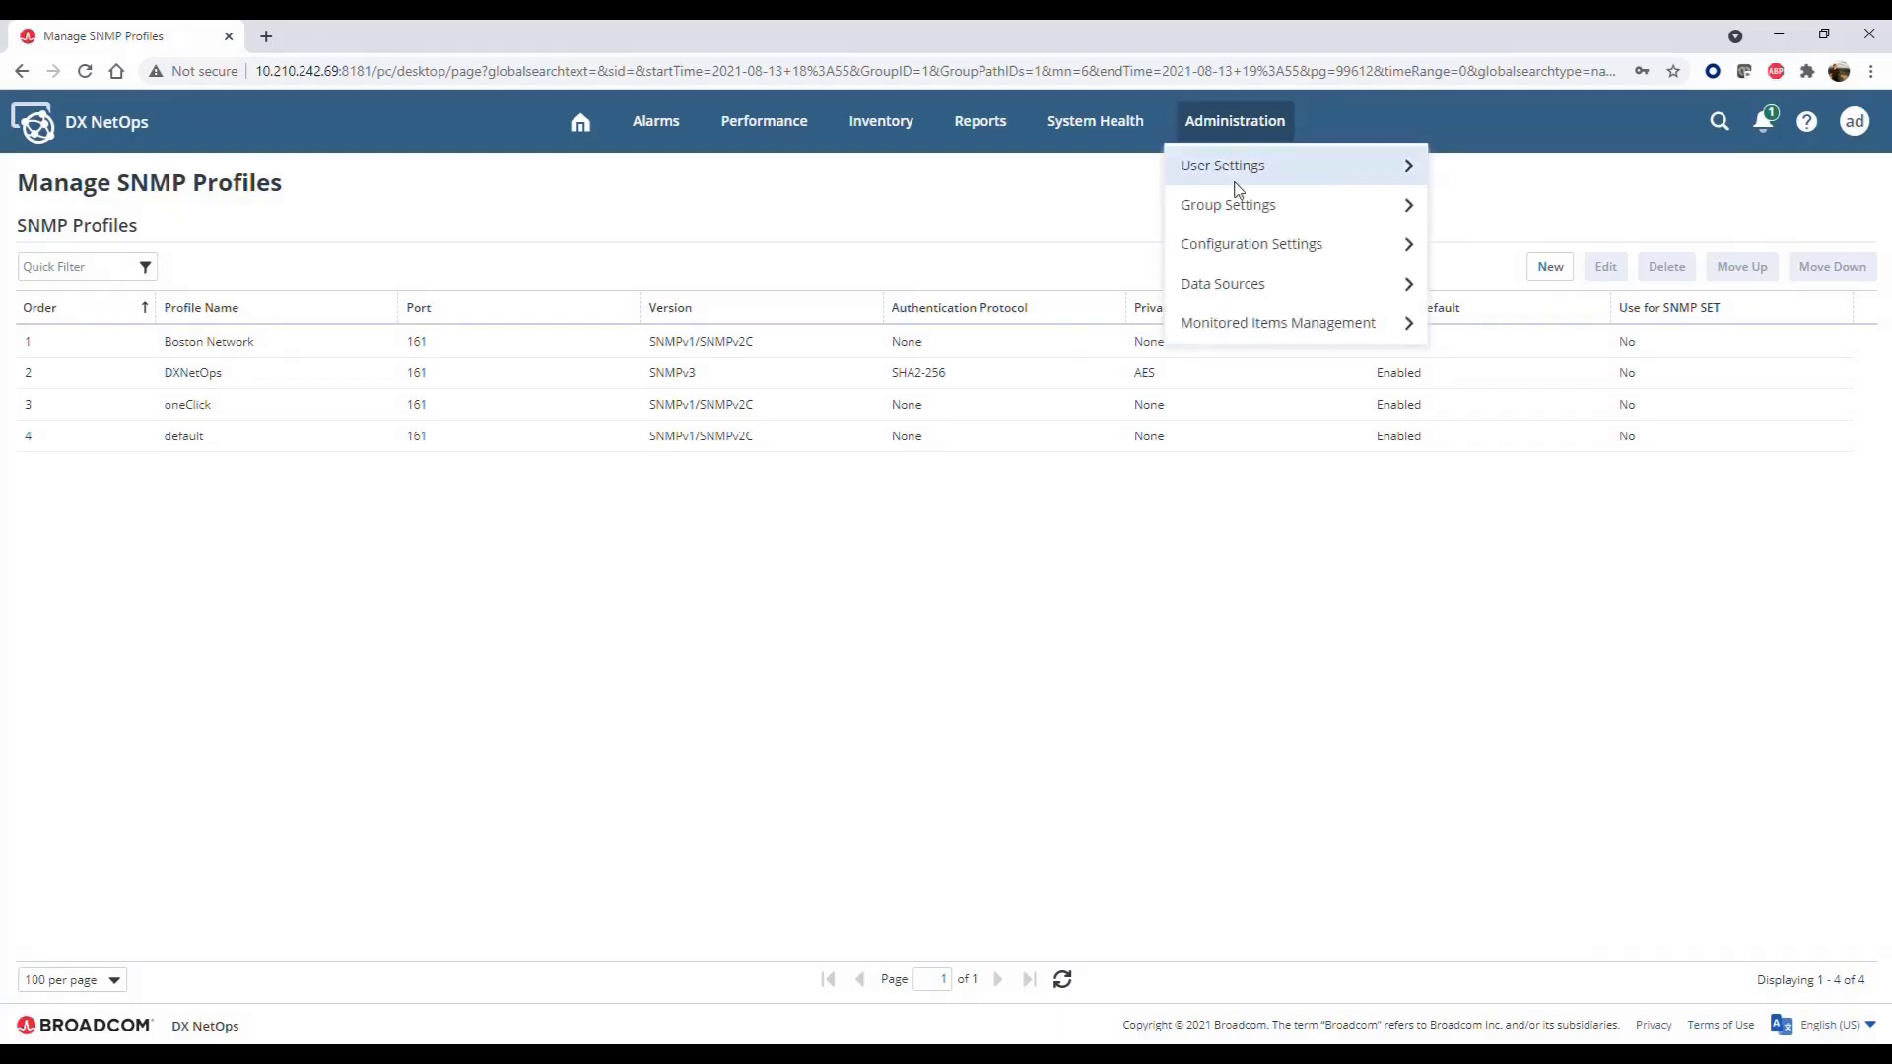
pyautogui.moveTo(1221, 283)
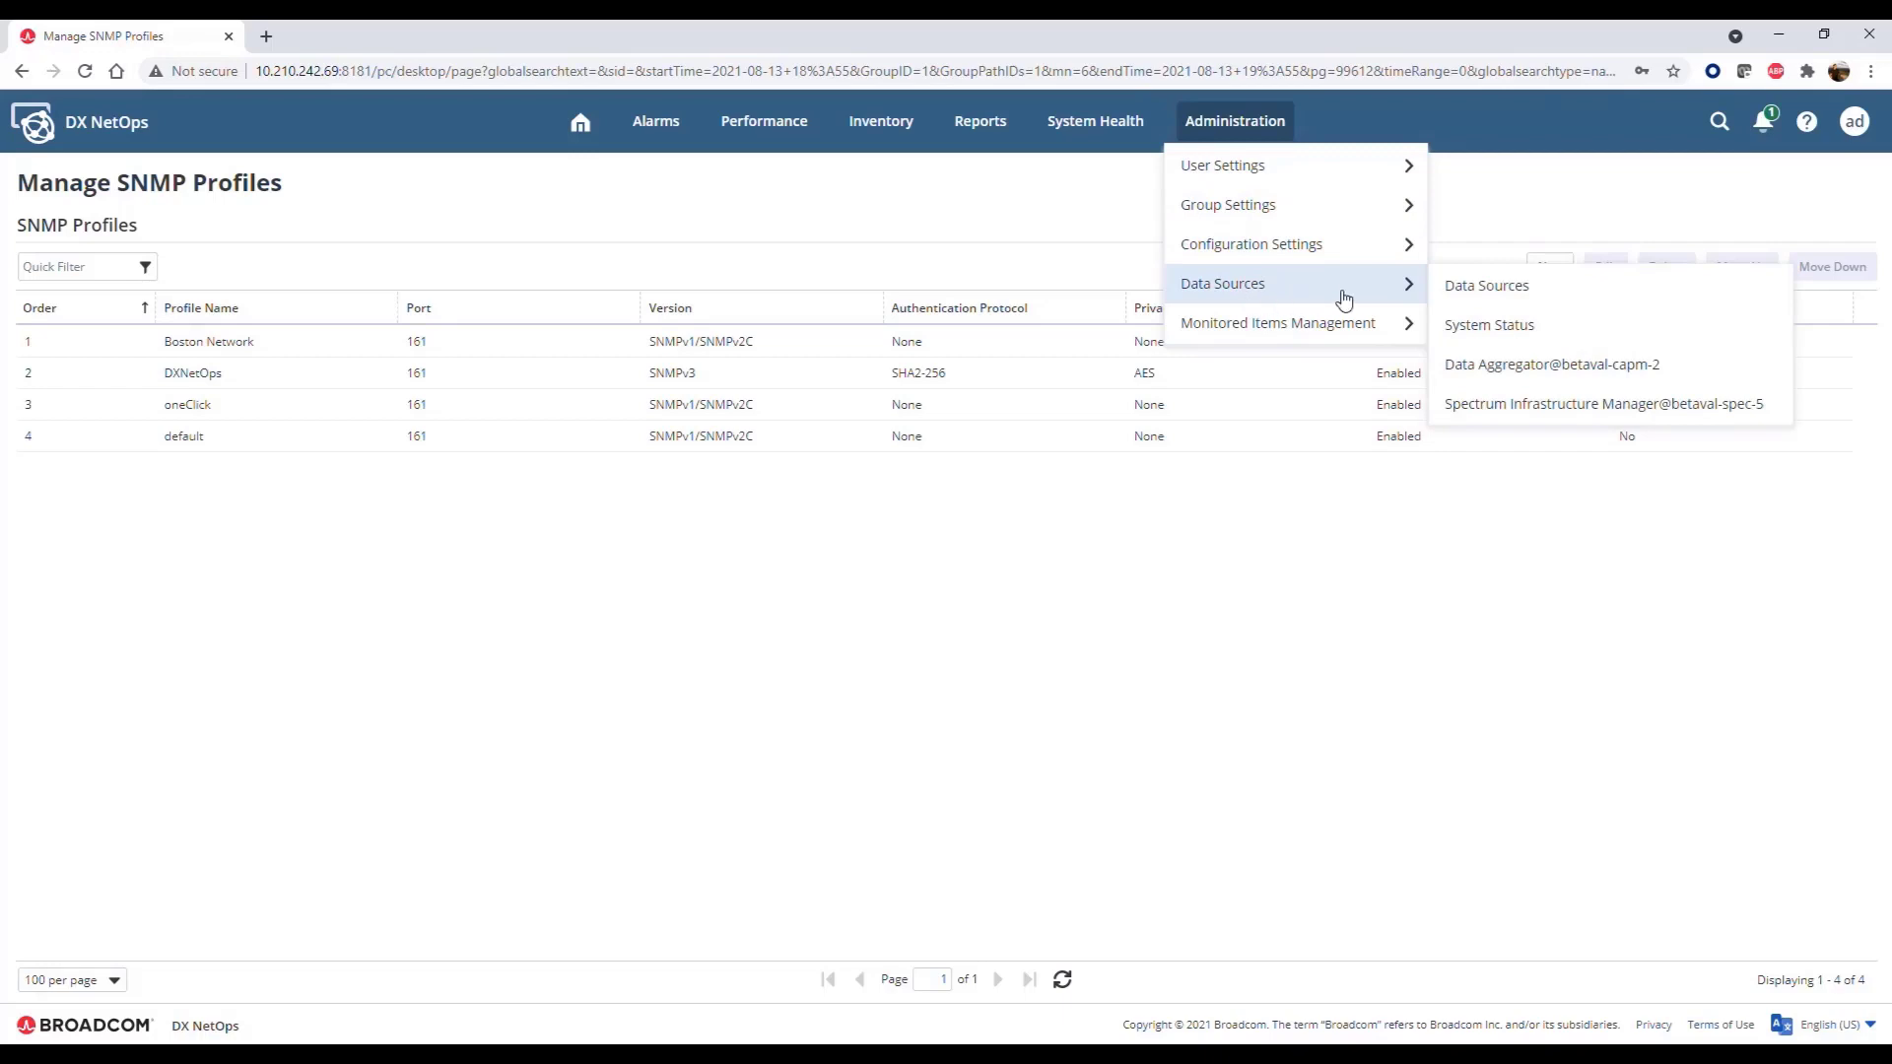
pyautogui.moveTo(1552, 364)
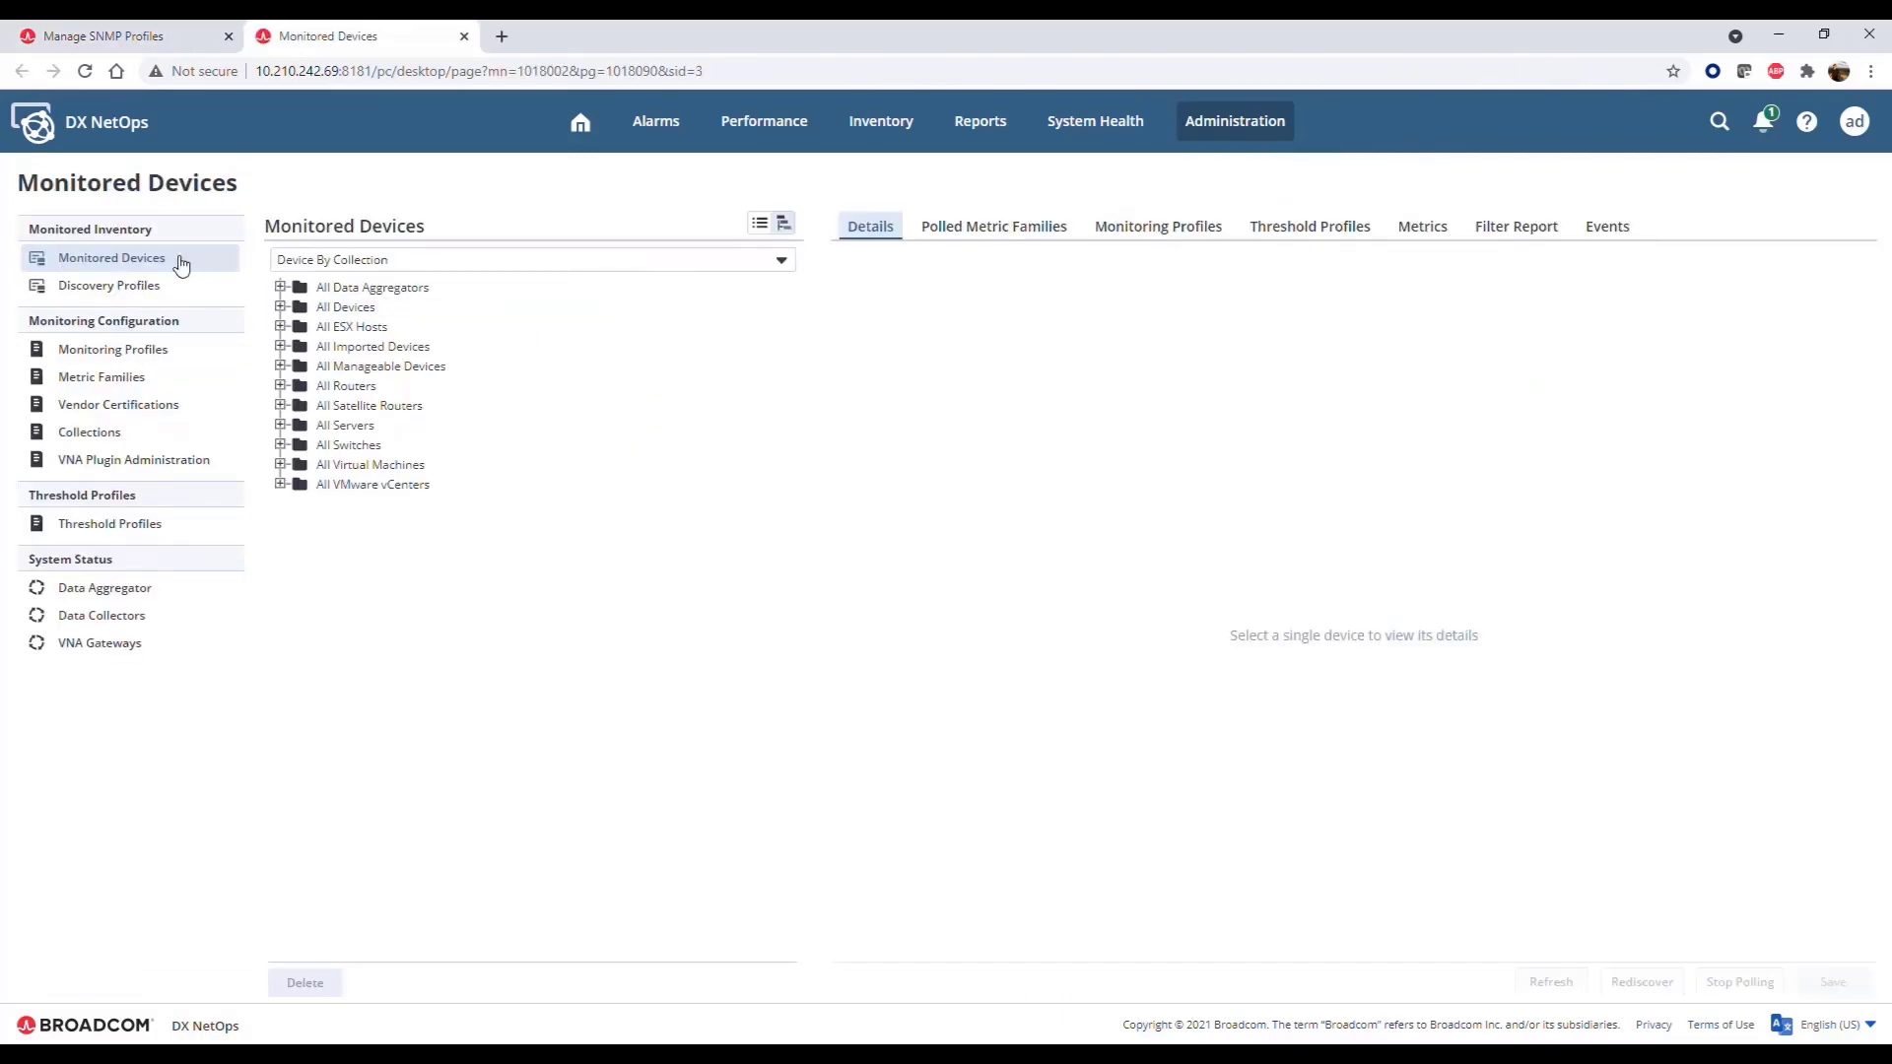
pyautogui.click(109, 285)
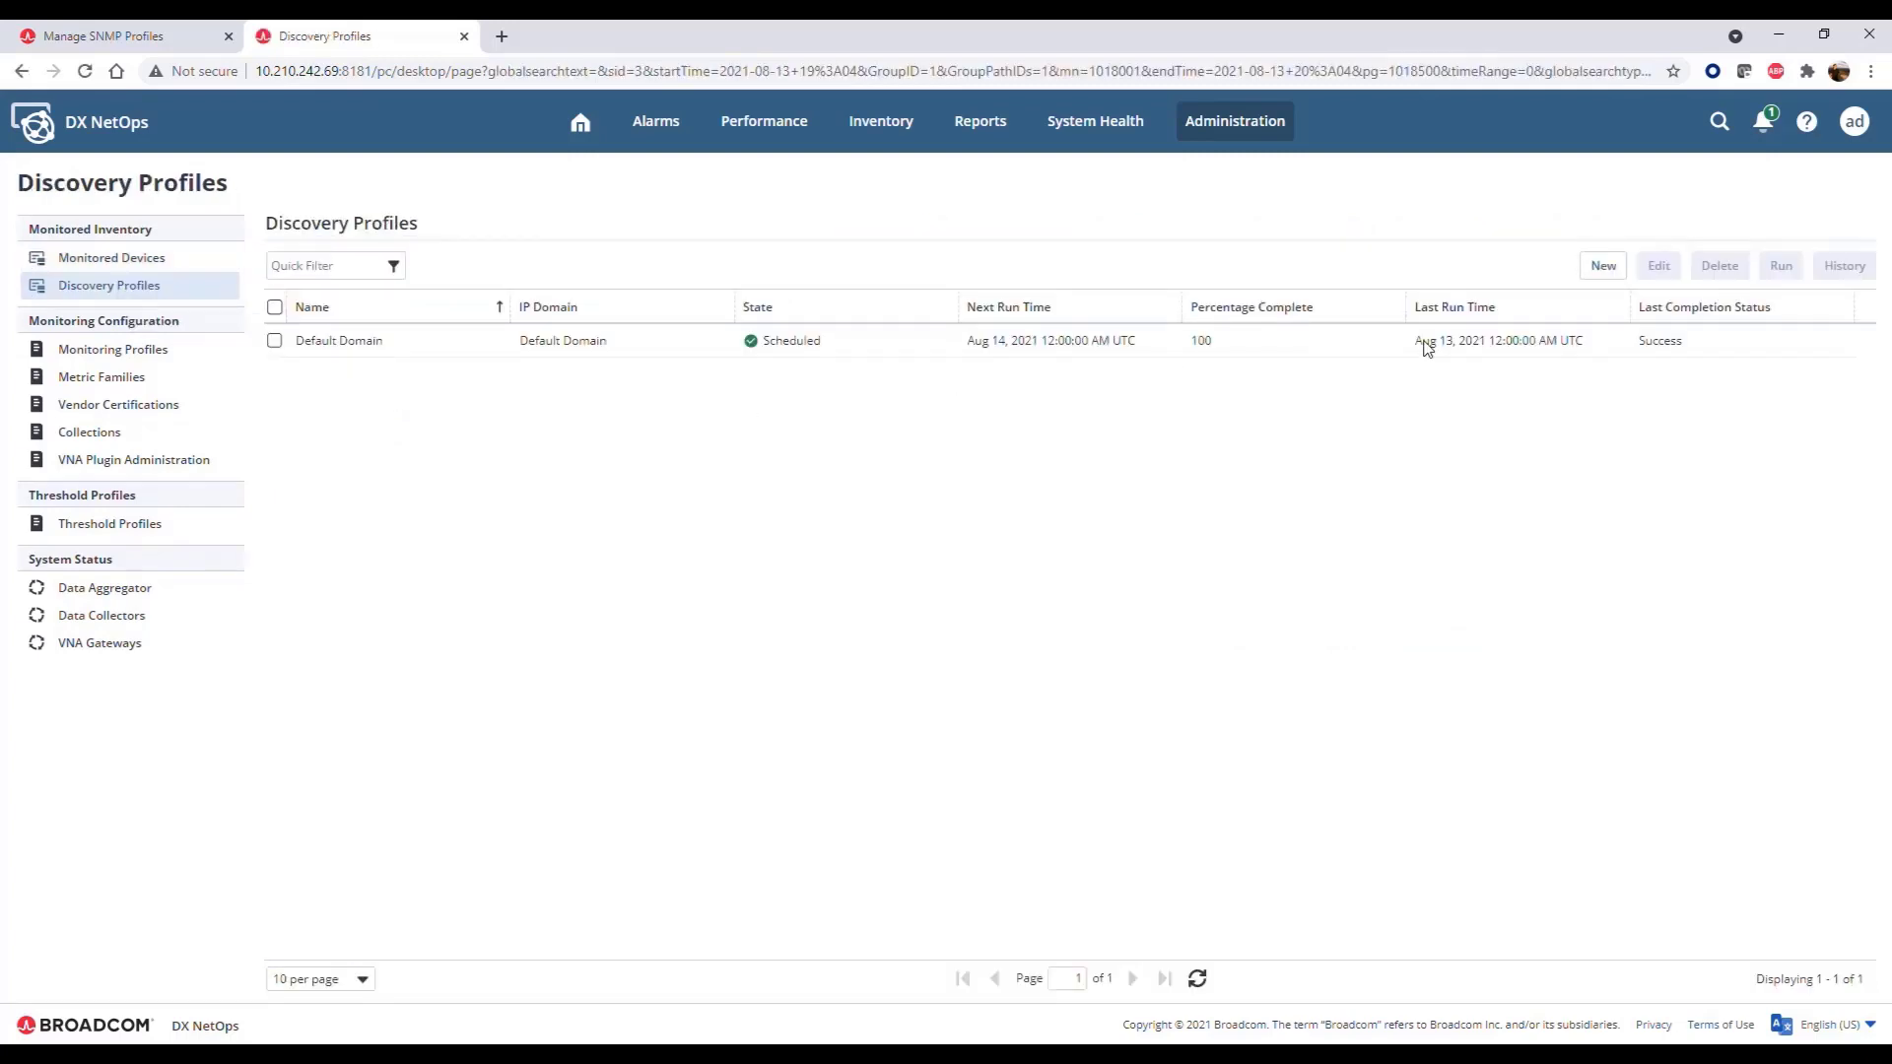
pyautogui.moveTo(1603, 266)
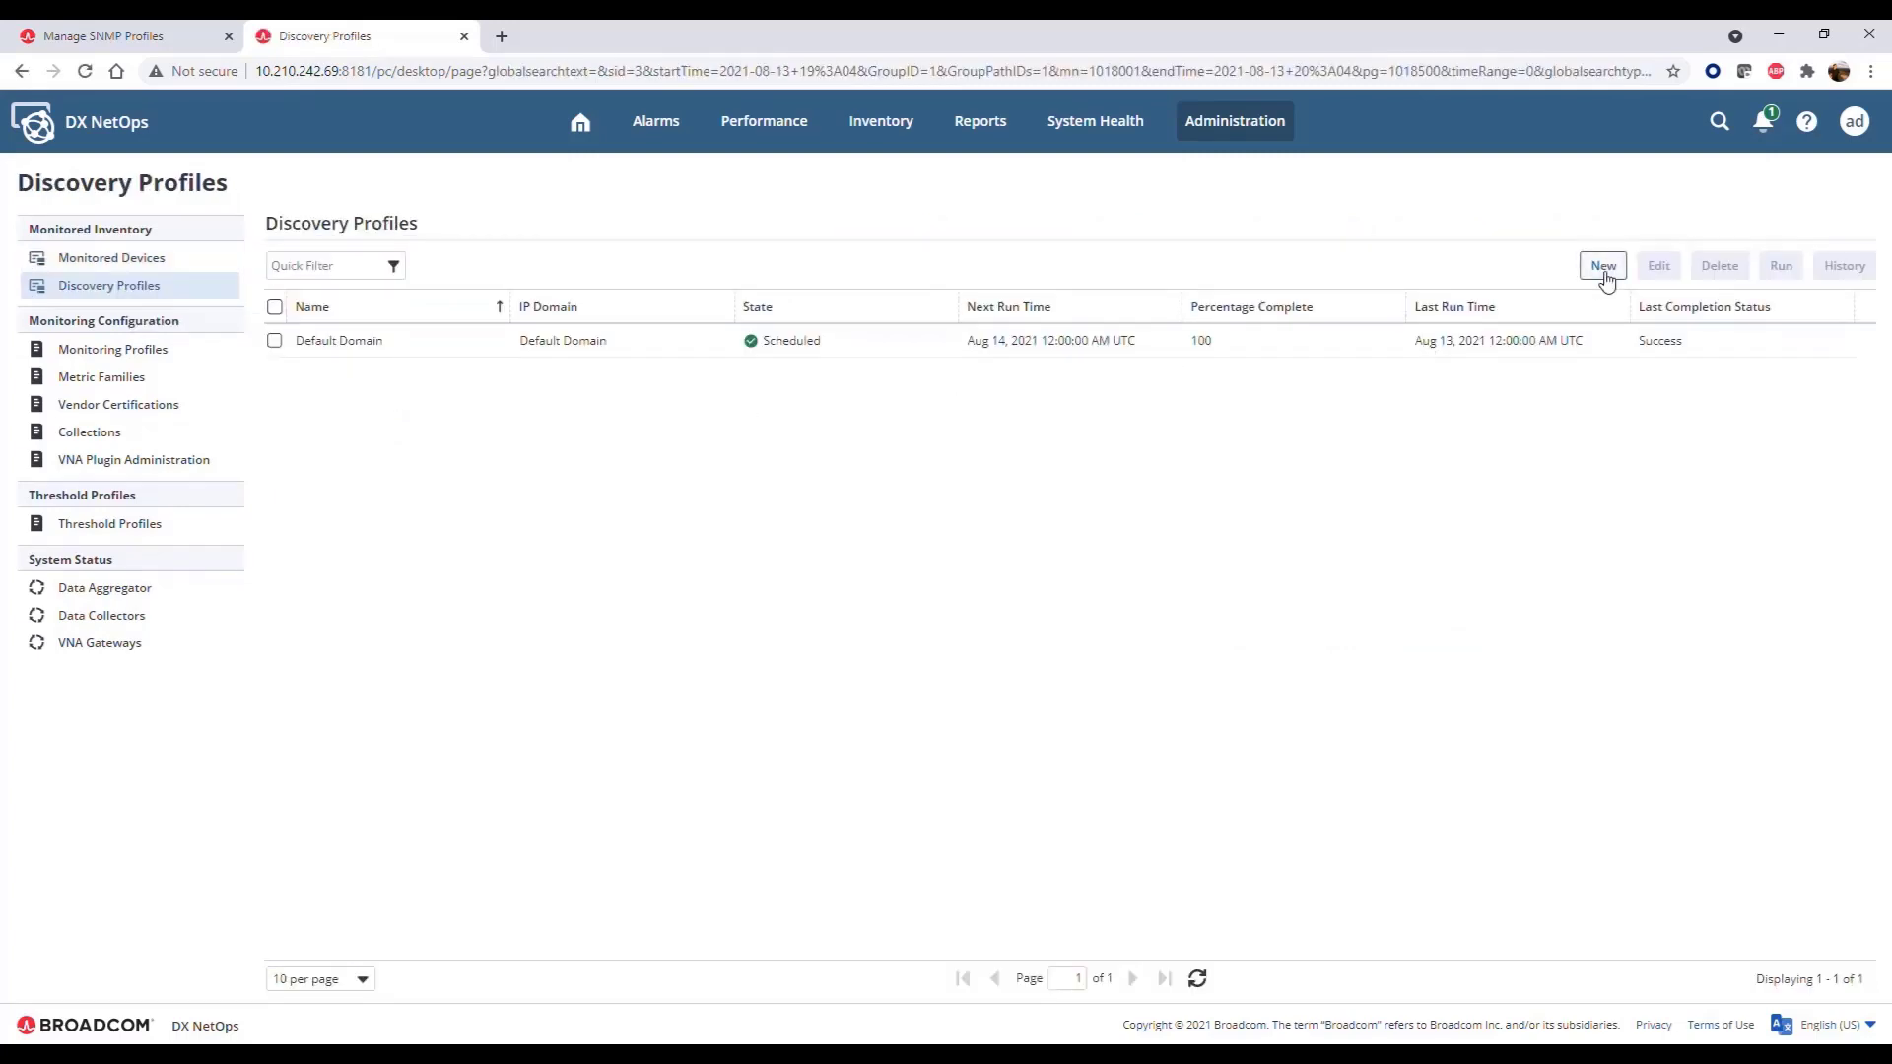
pyautogui.click(1603, 265)
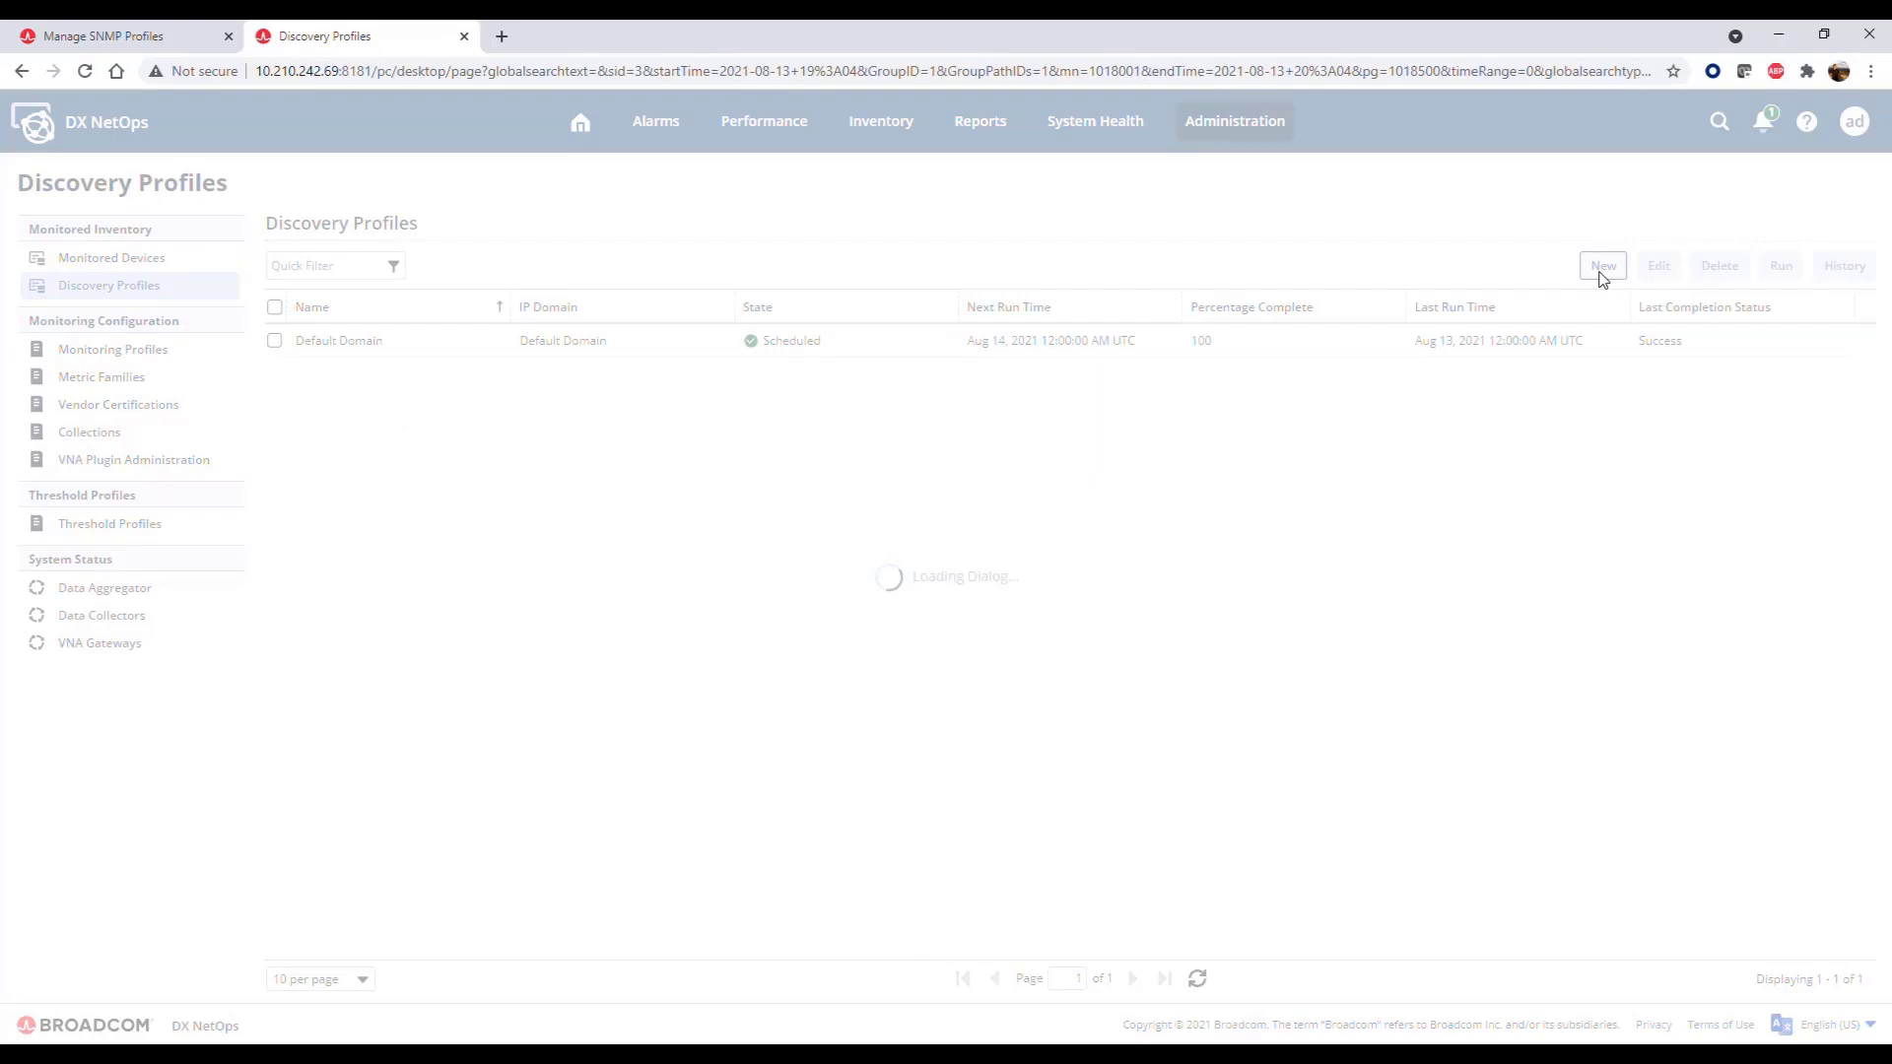
# Step: Name the profile 'Boston Network' and add IP 192.168.10.10
pyautogui.click(1602, 265)
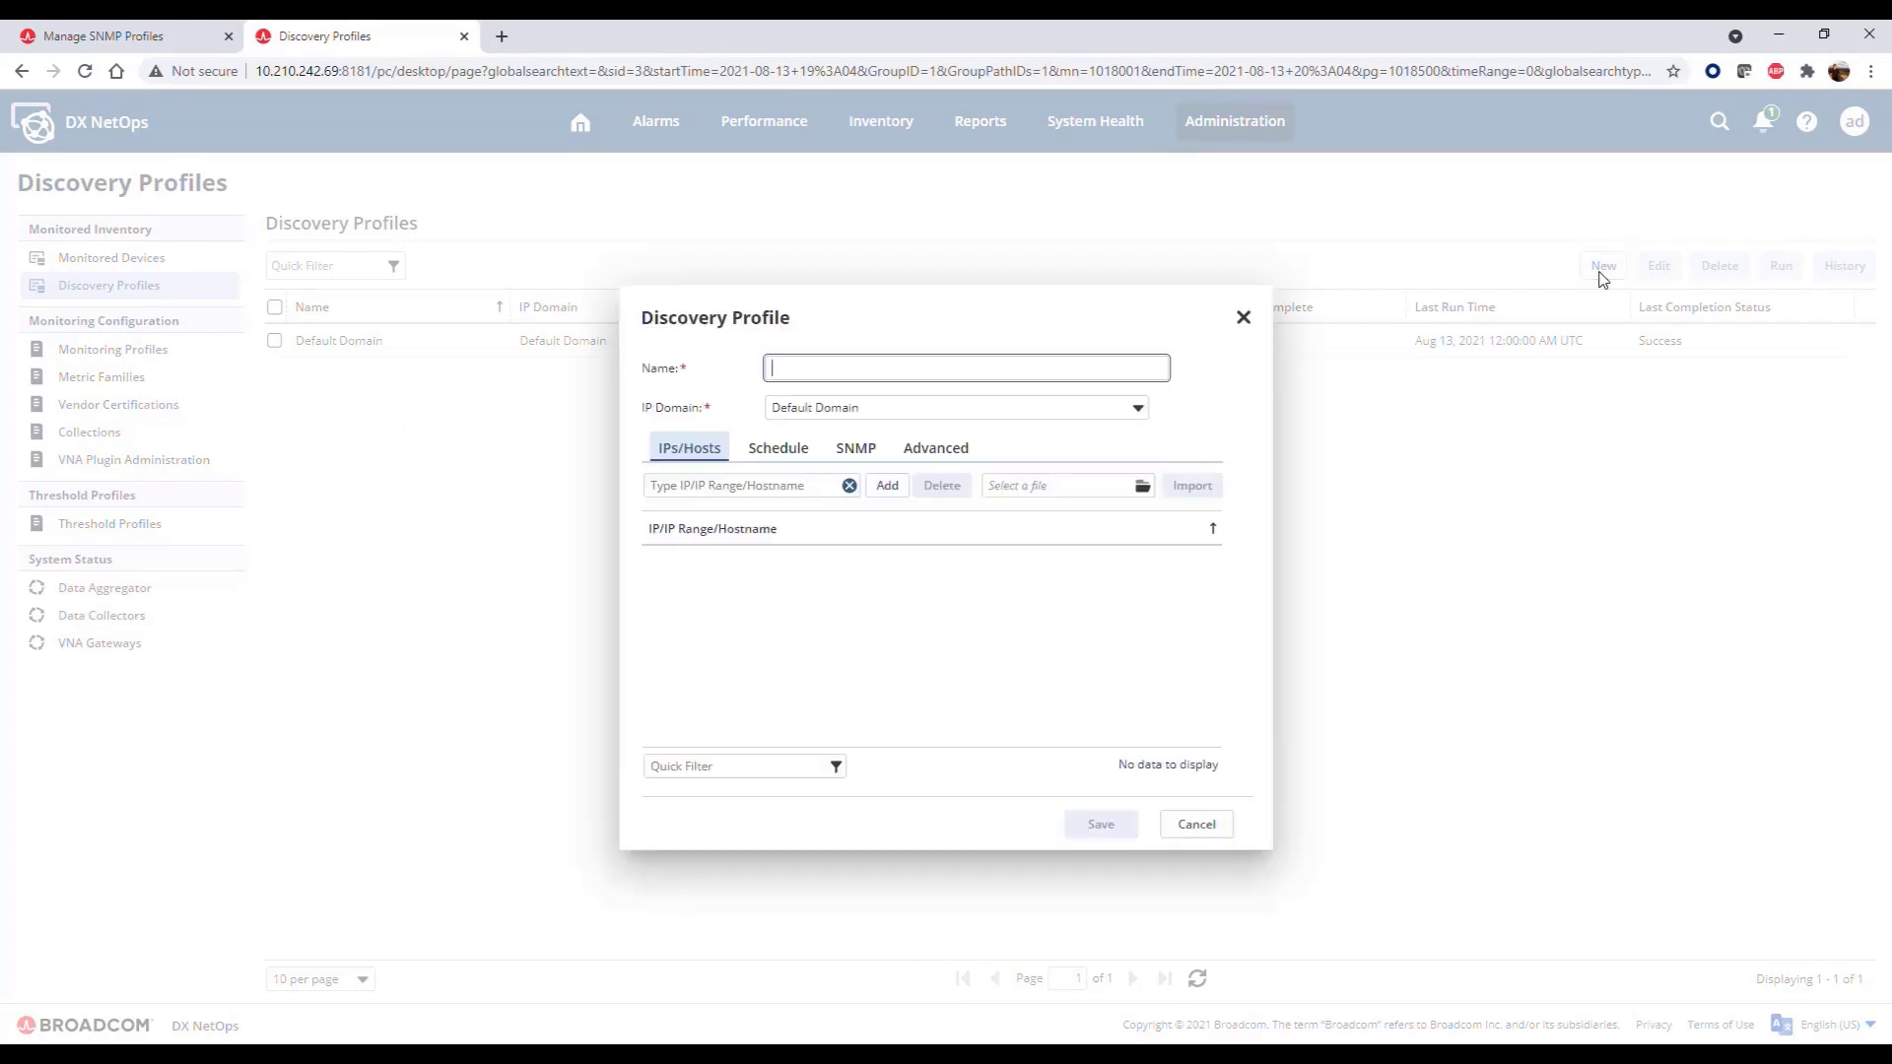
pyautogui.write('Boston Network')
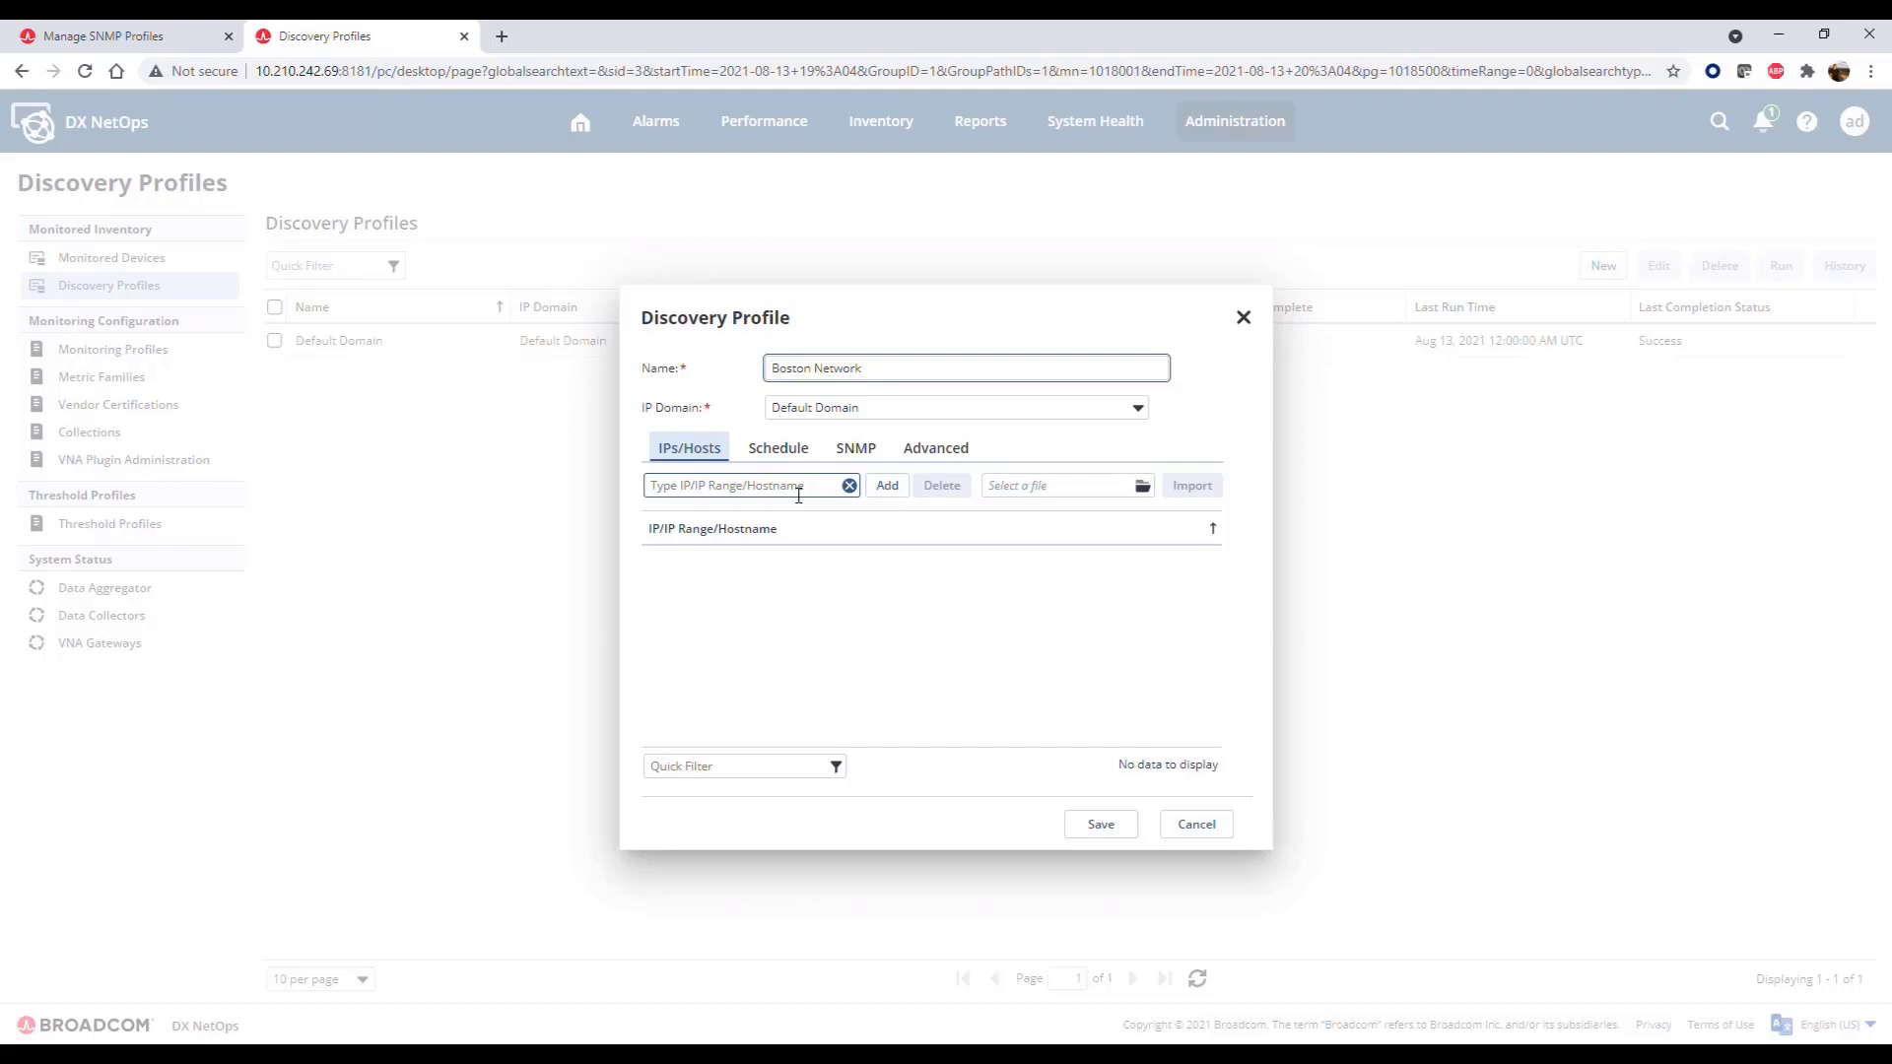
pyautogui.write('192.168')
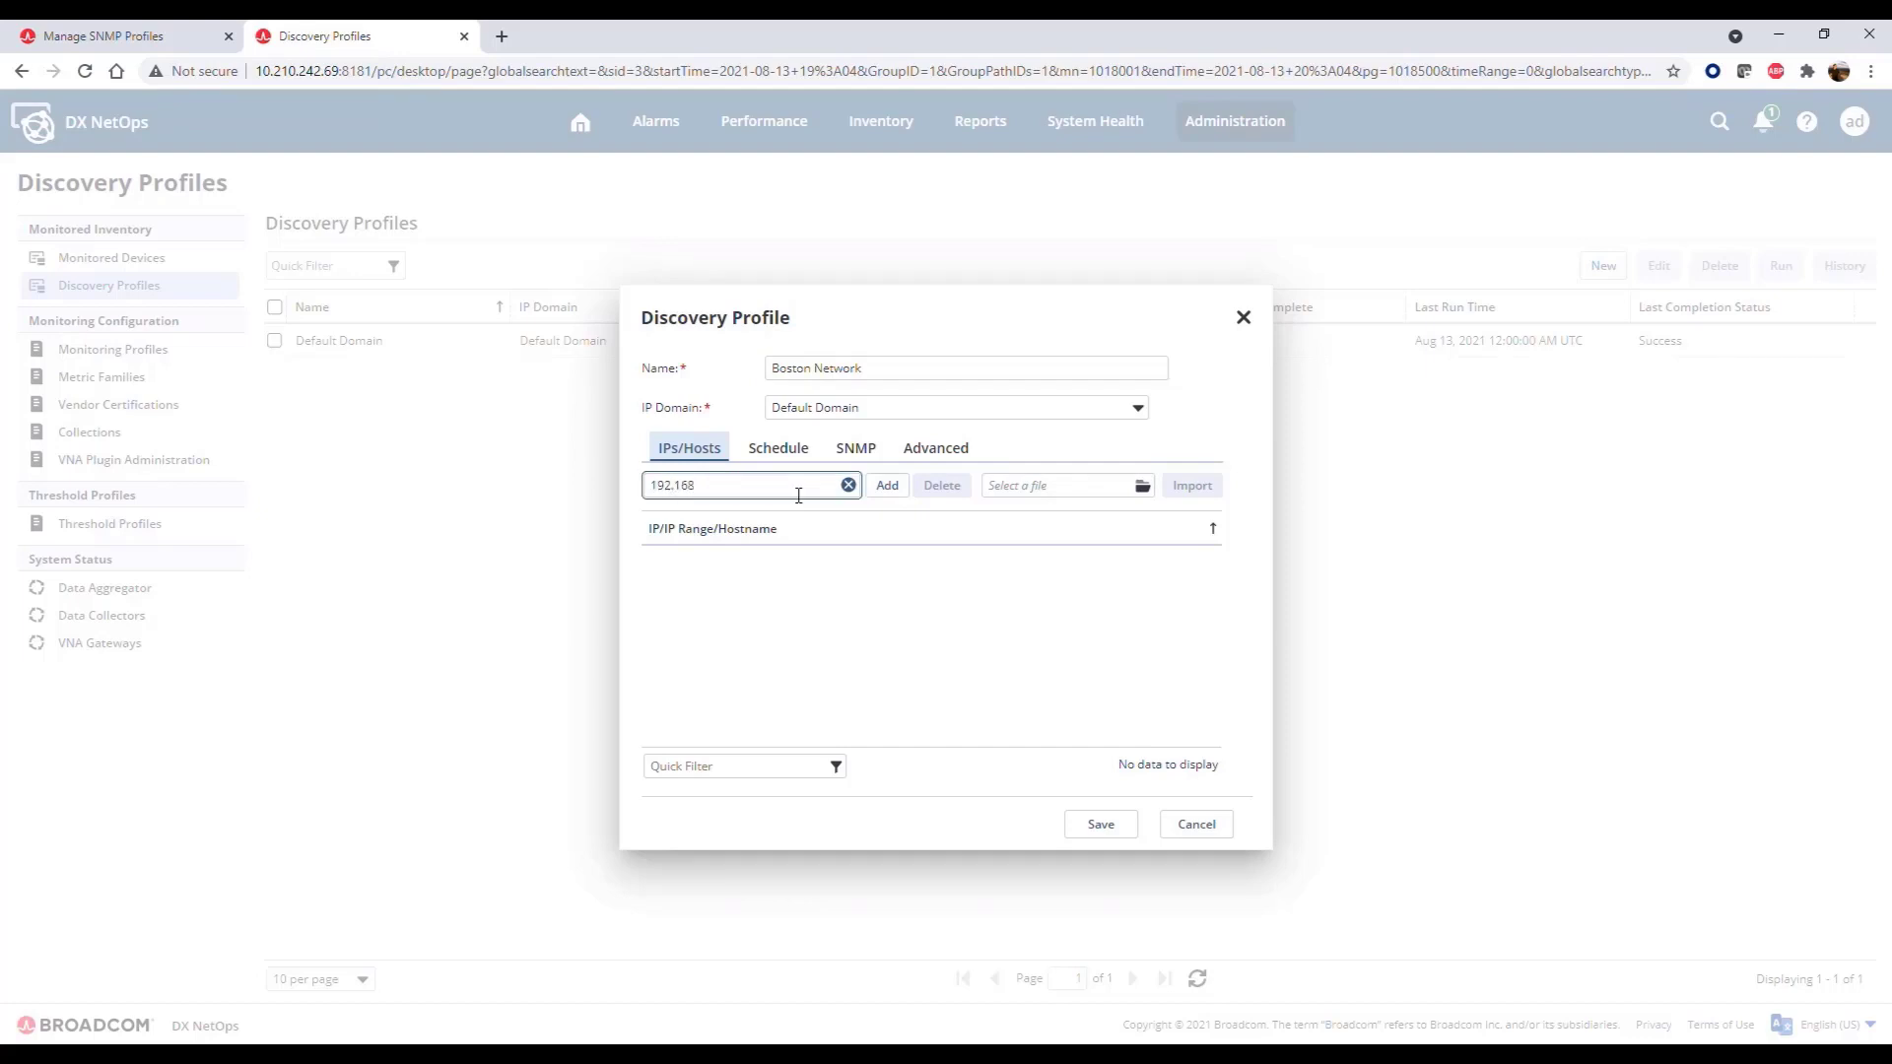
pyautogui.click(887, 485)
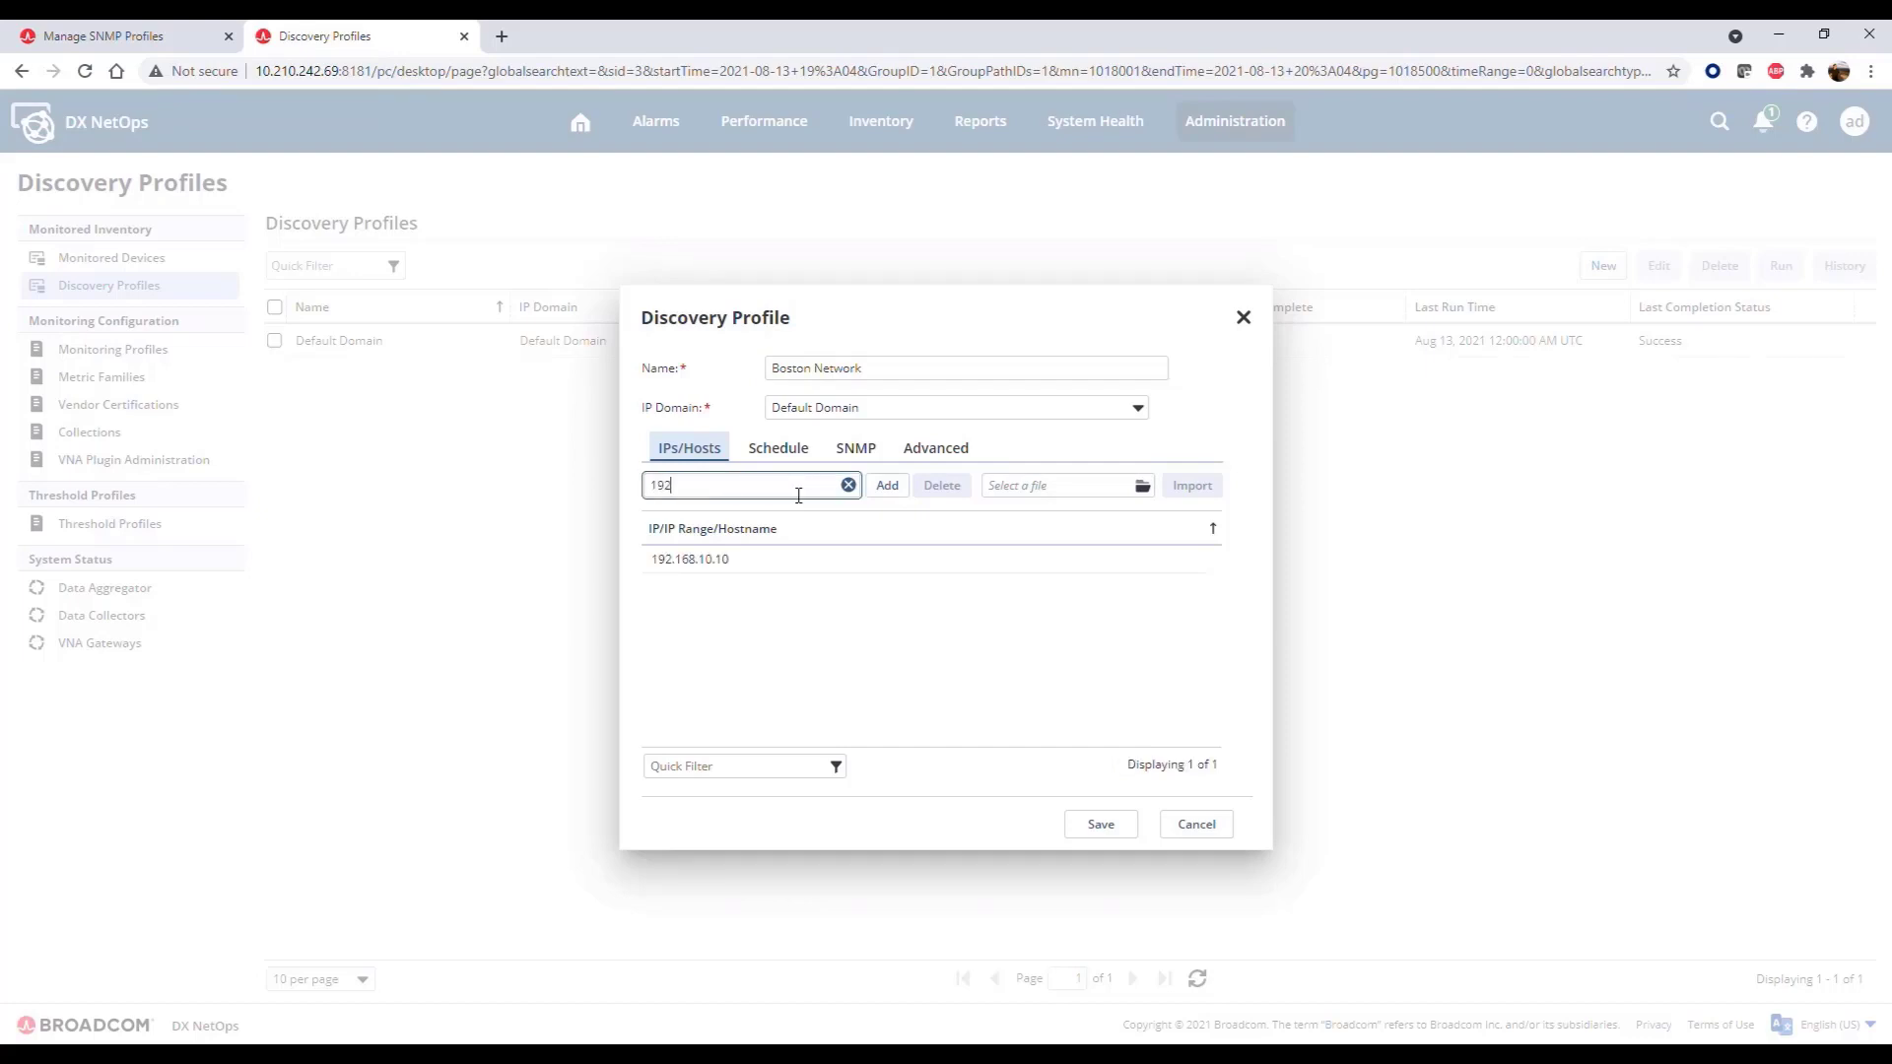
# Step: Add 192.168.21.130, 192.168.21.21 and the 10.0.0.1-10 range to the hosts list
pyautogui.click(886, 485)
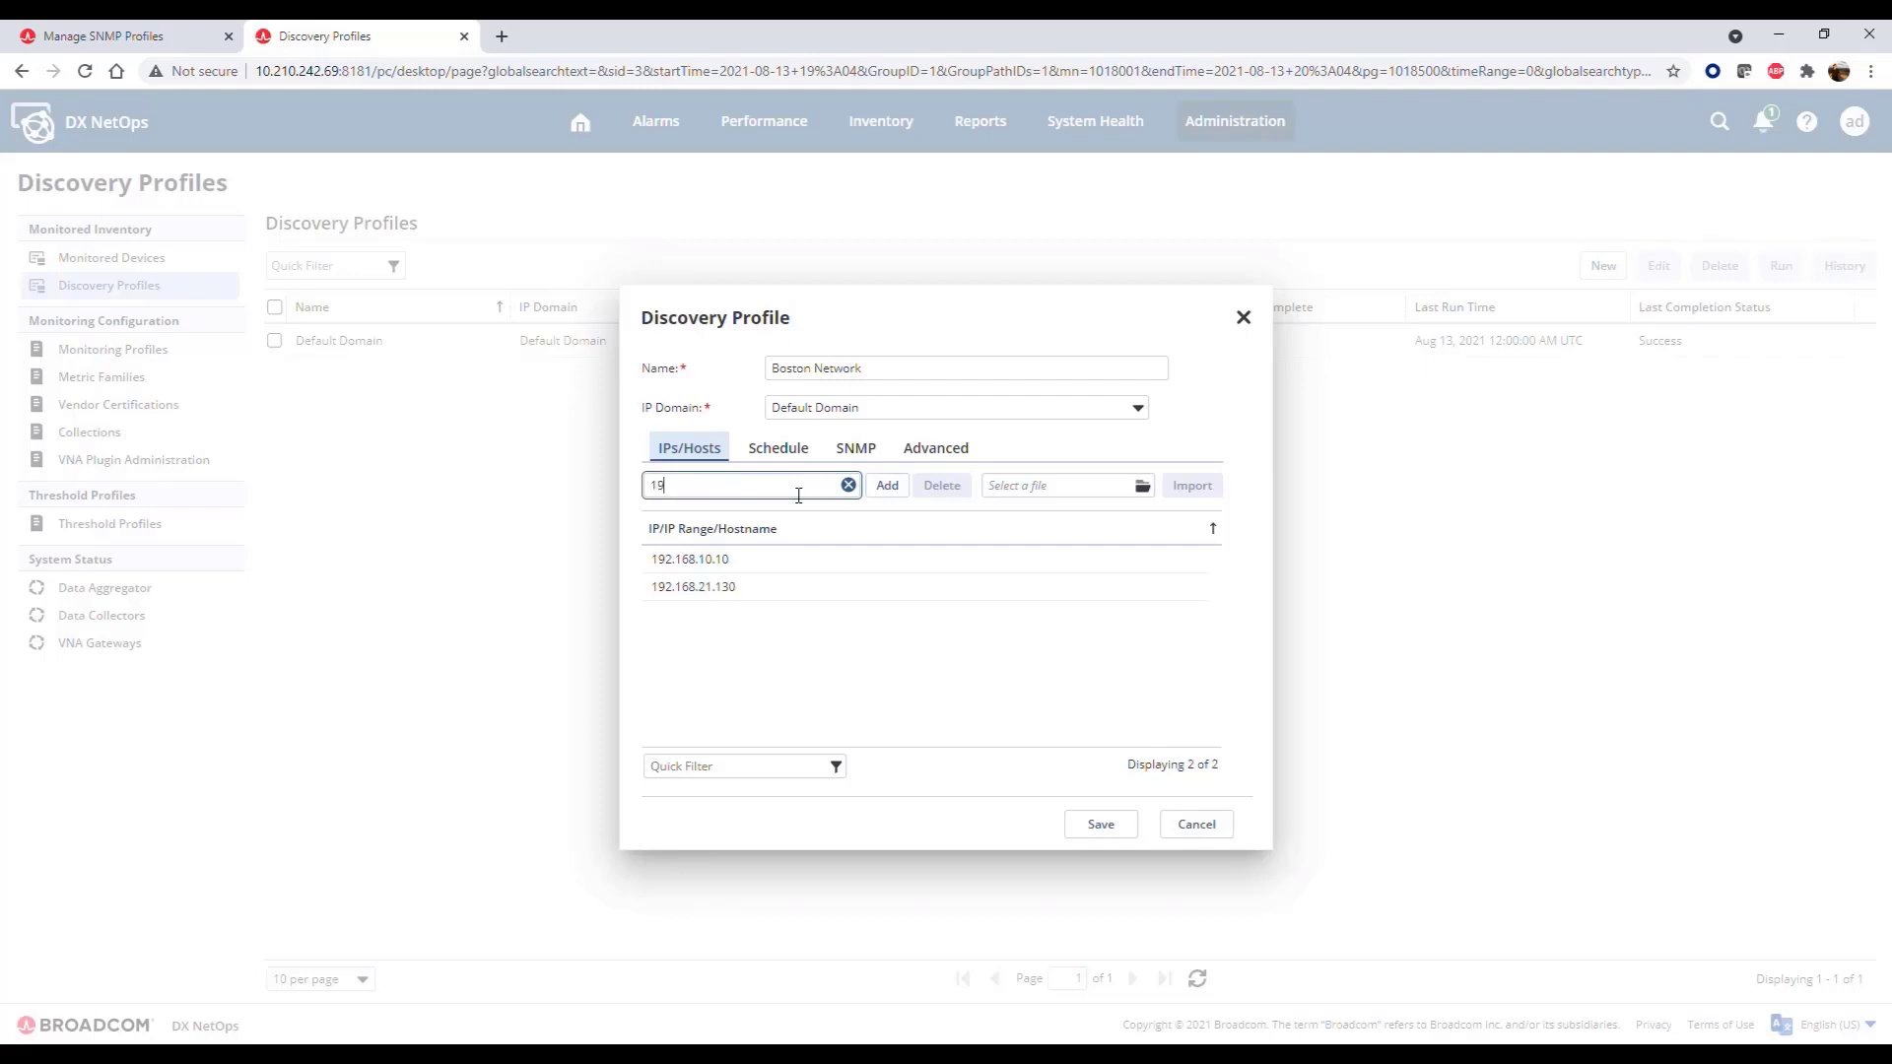
pyautogui.write('192.168.21.21')
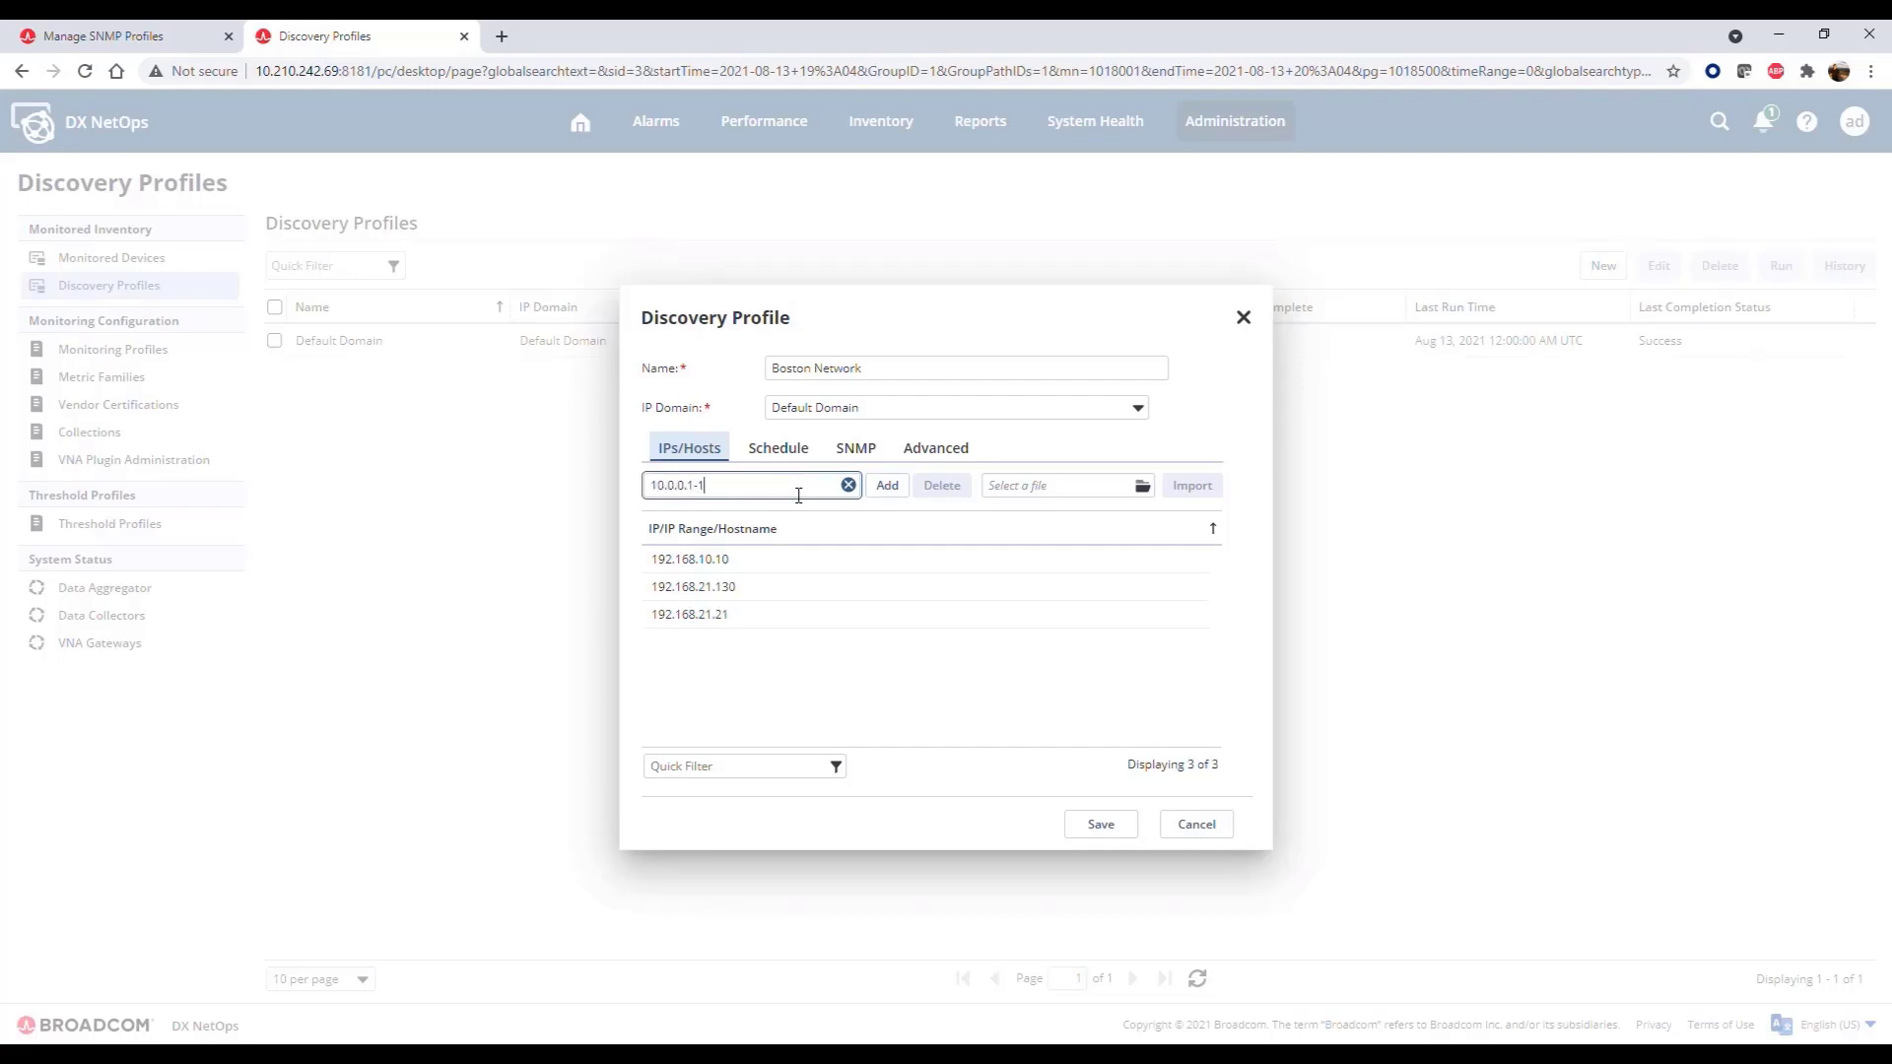
pyautogui.click(886, 484)
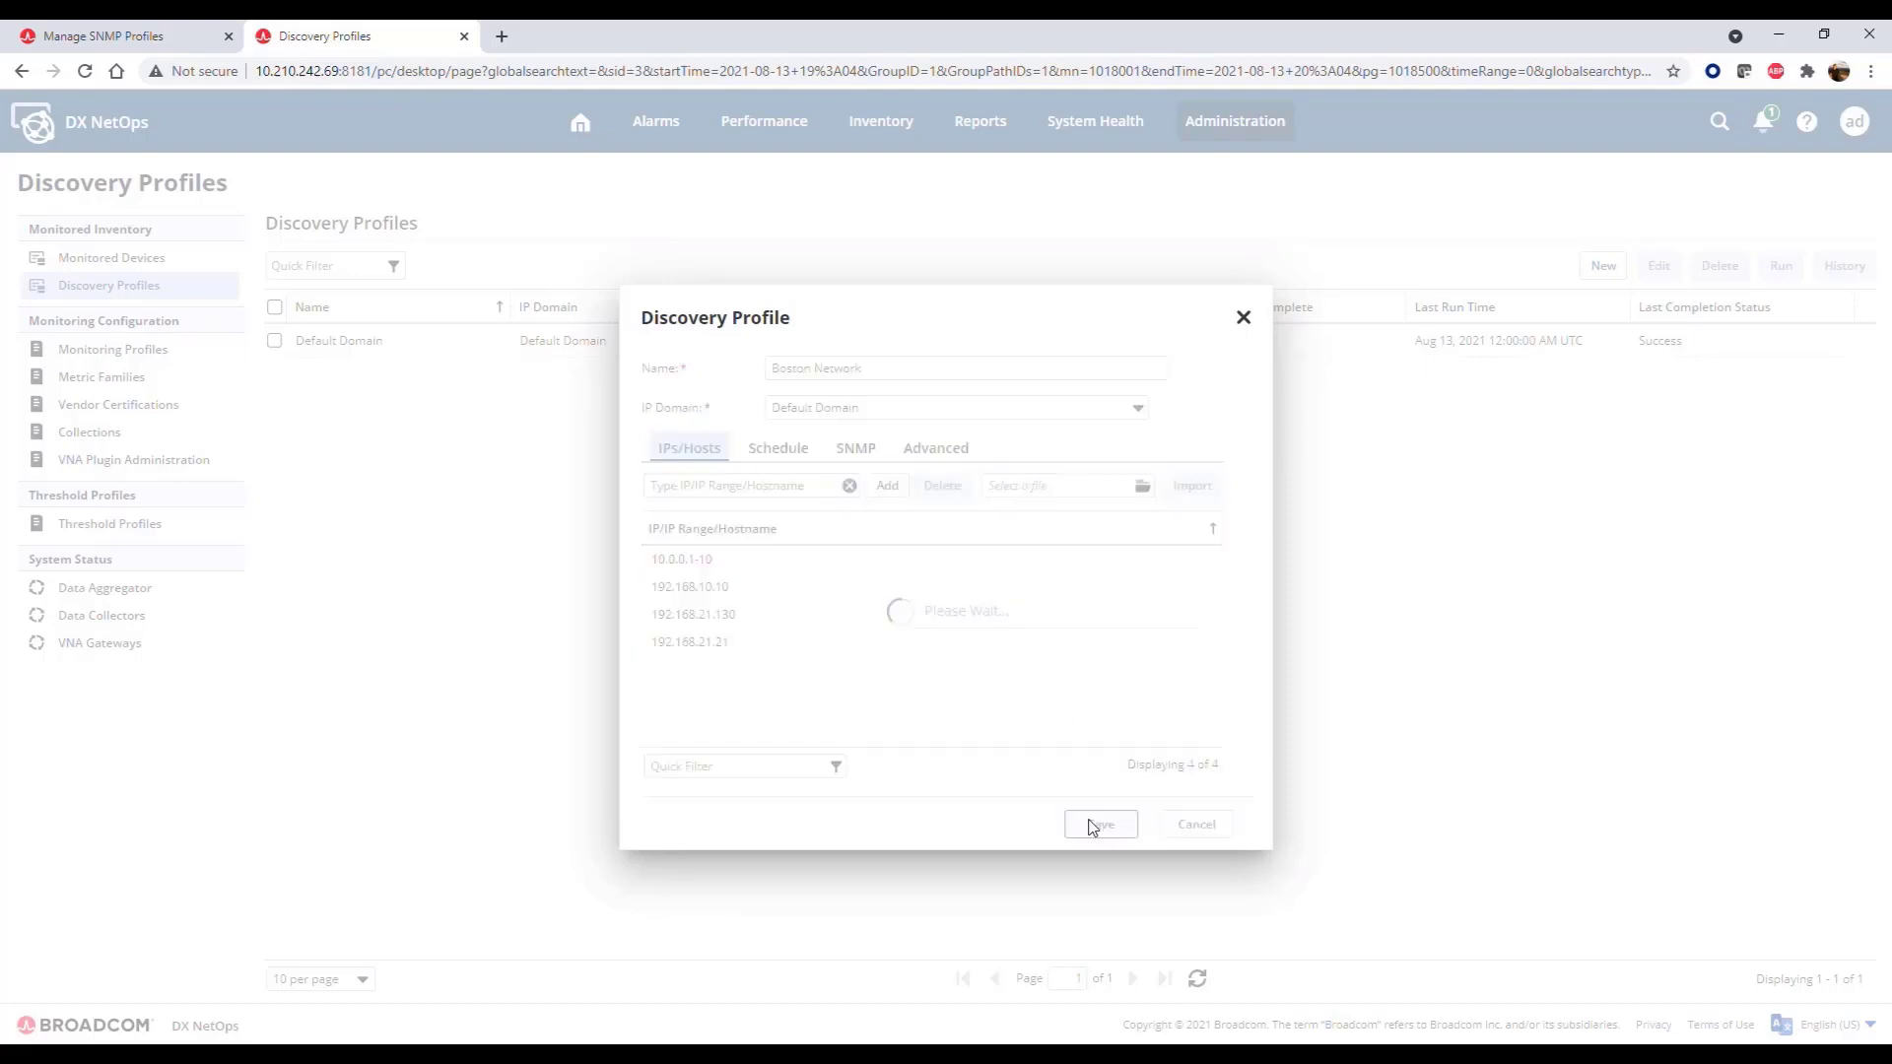
# Step: Save the Boston Network profile, run it, and refresh until it reaches 100% Success
pyautogui.click(1098, 823)
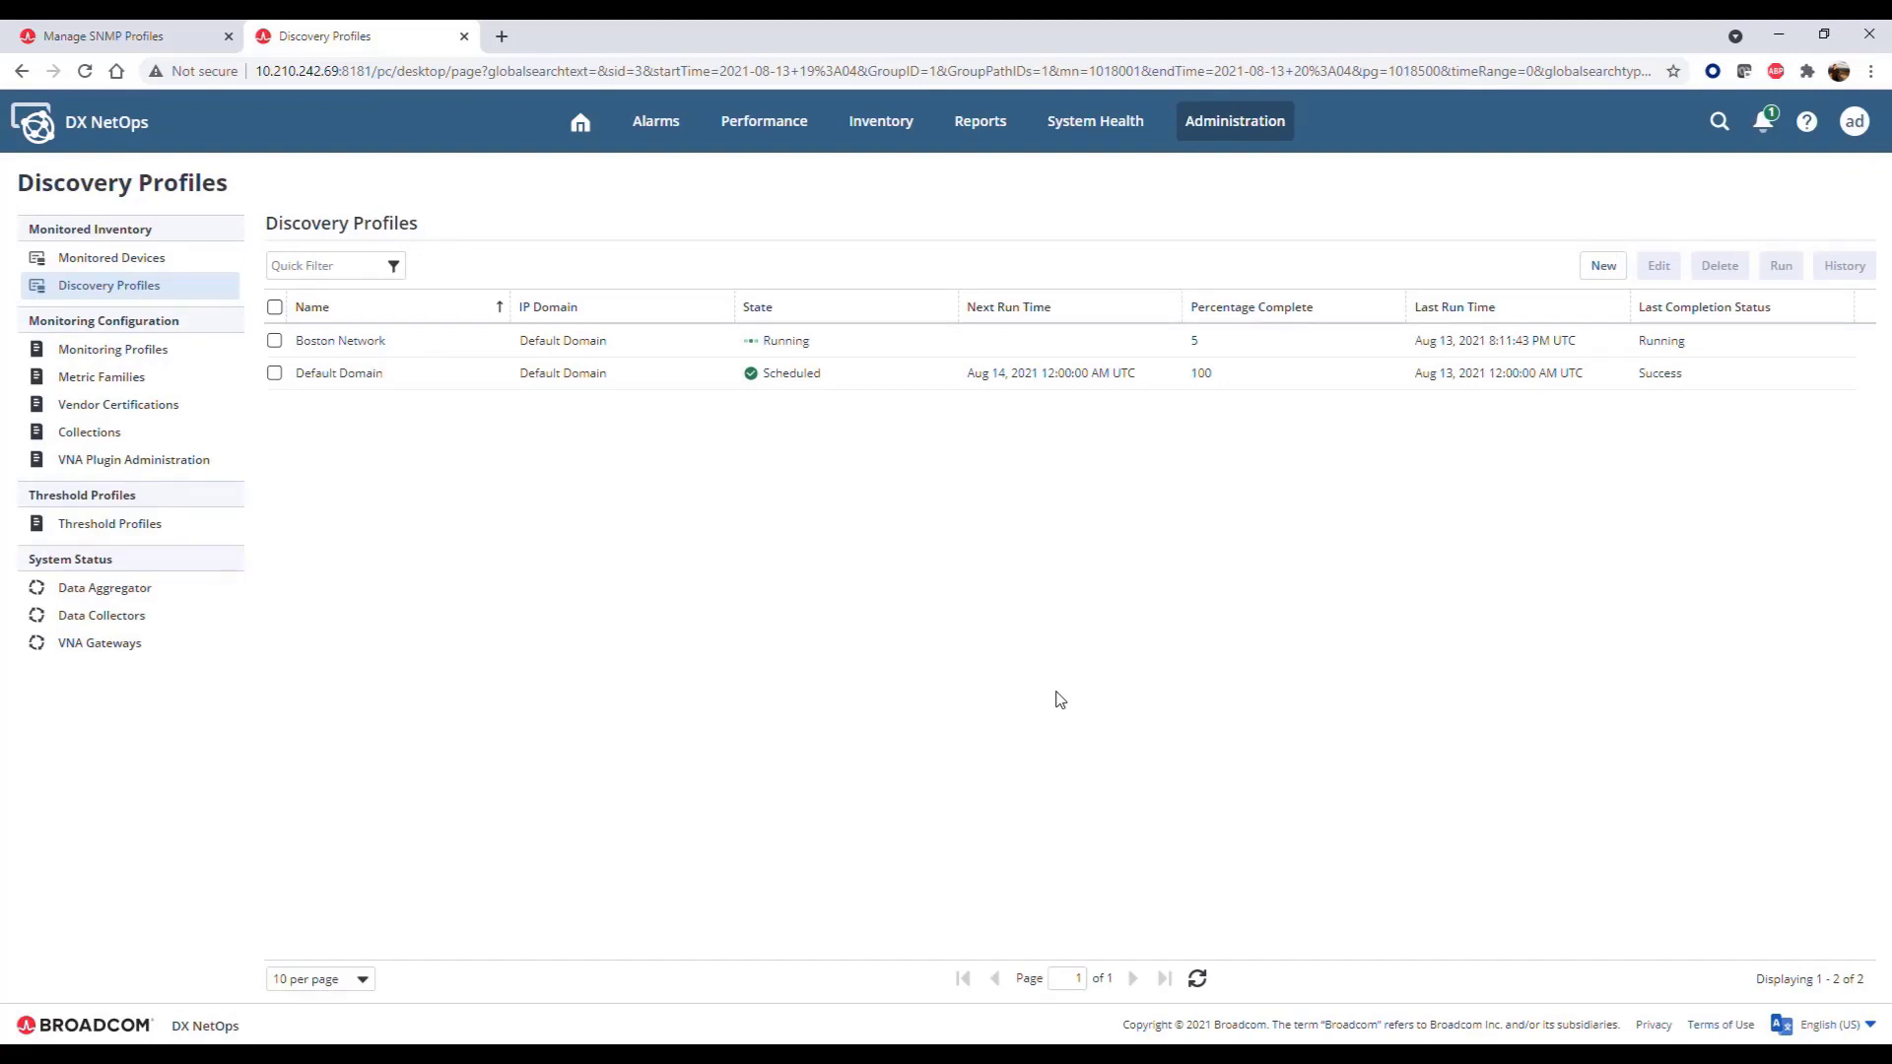
pyautogui.click(275, 340)
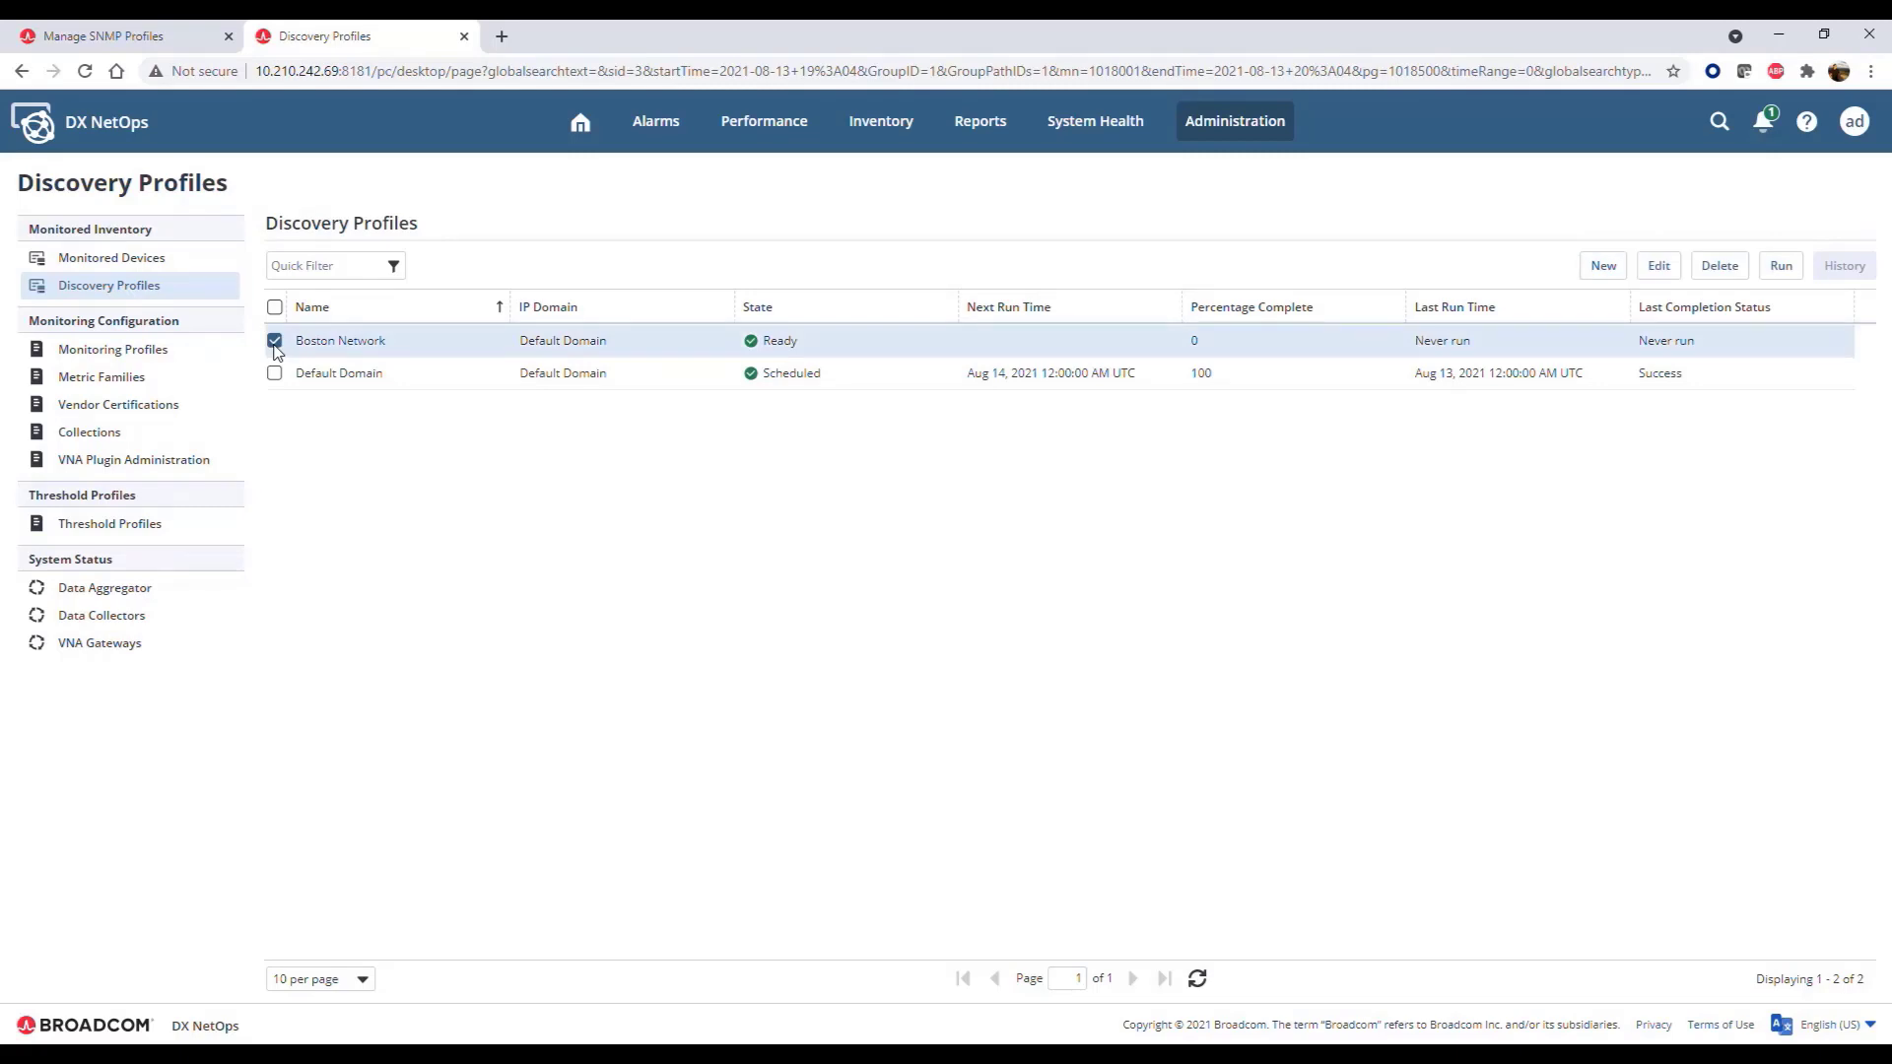
pyautogui.click(1779, 265)
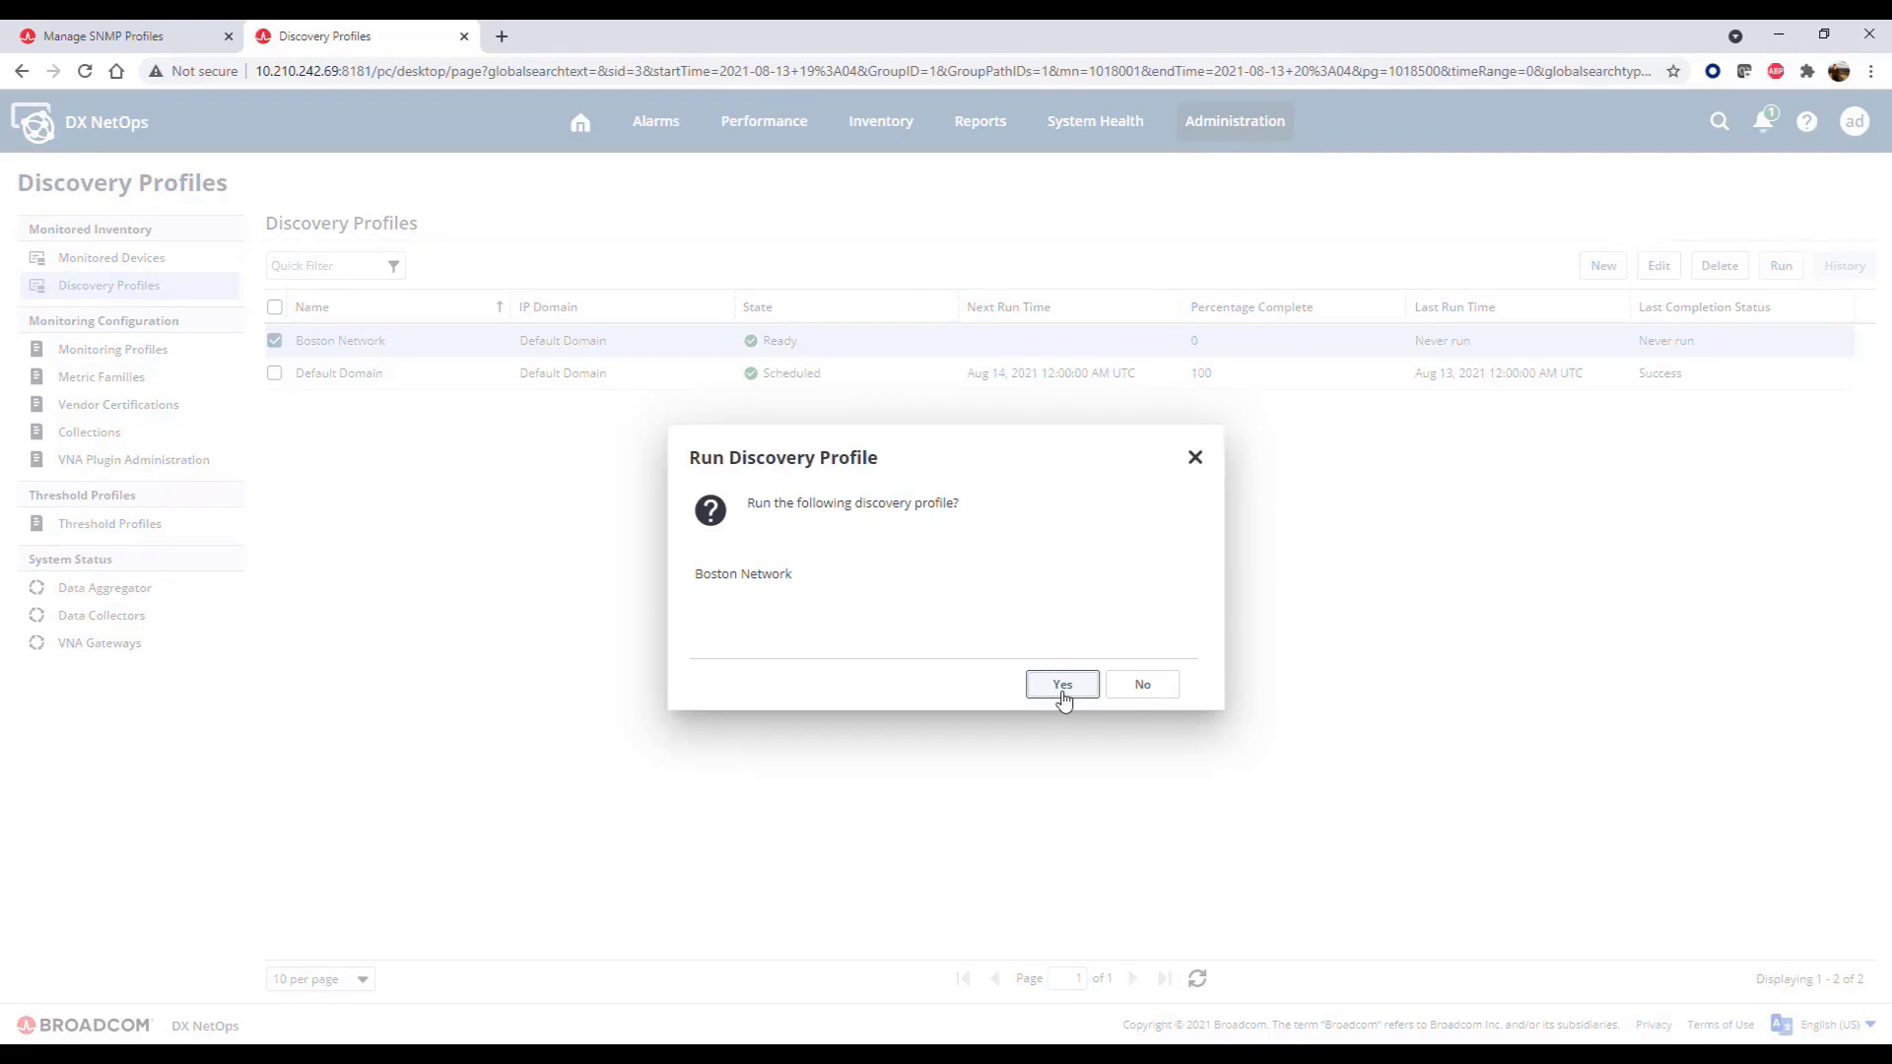
pyautogui.click(1060, 684)
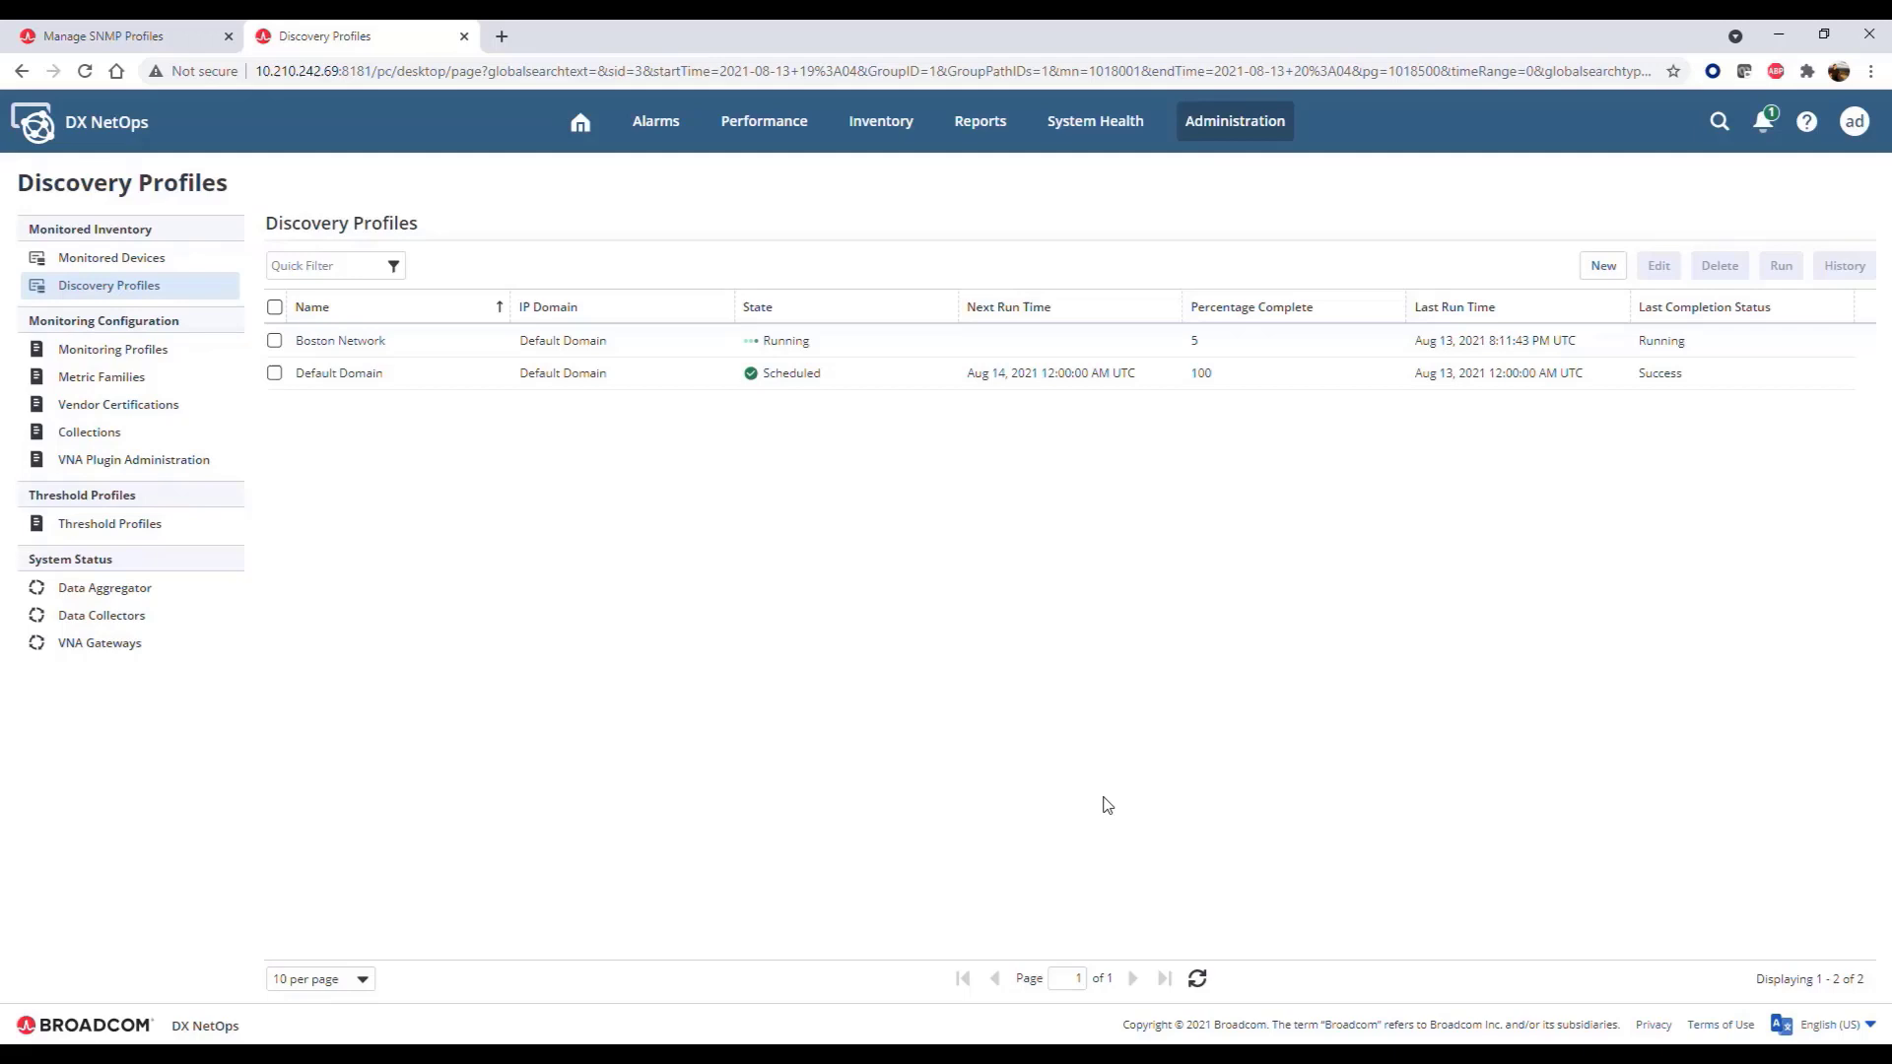
pyautogui.click(1195, 979)
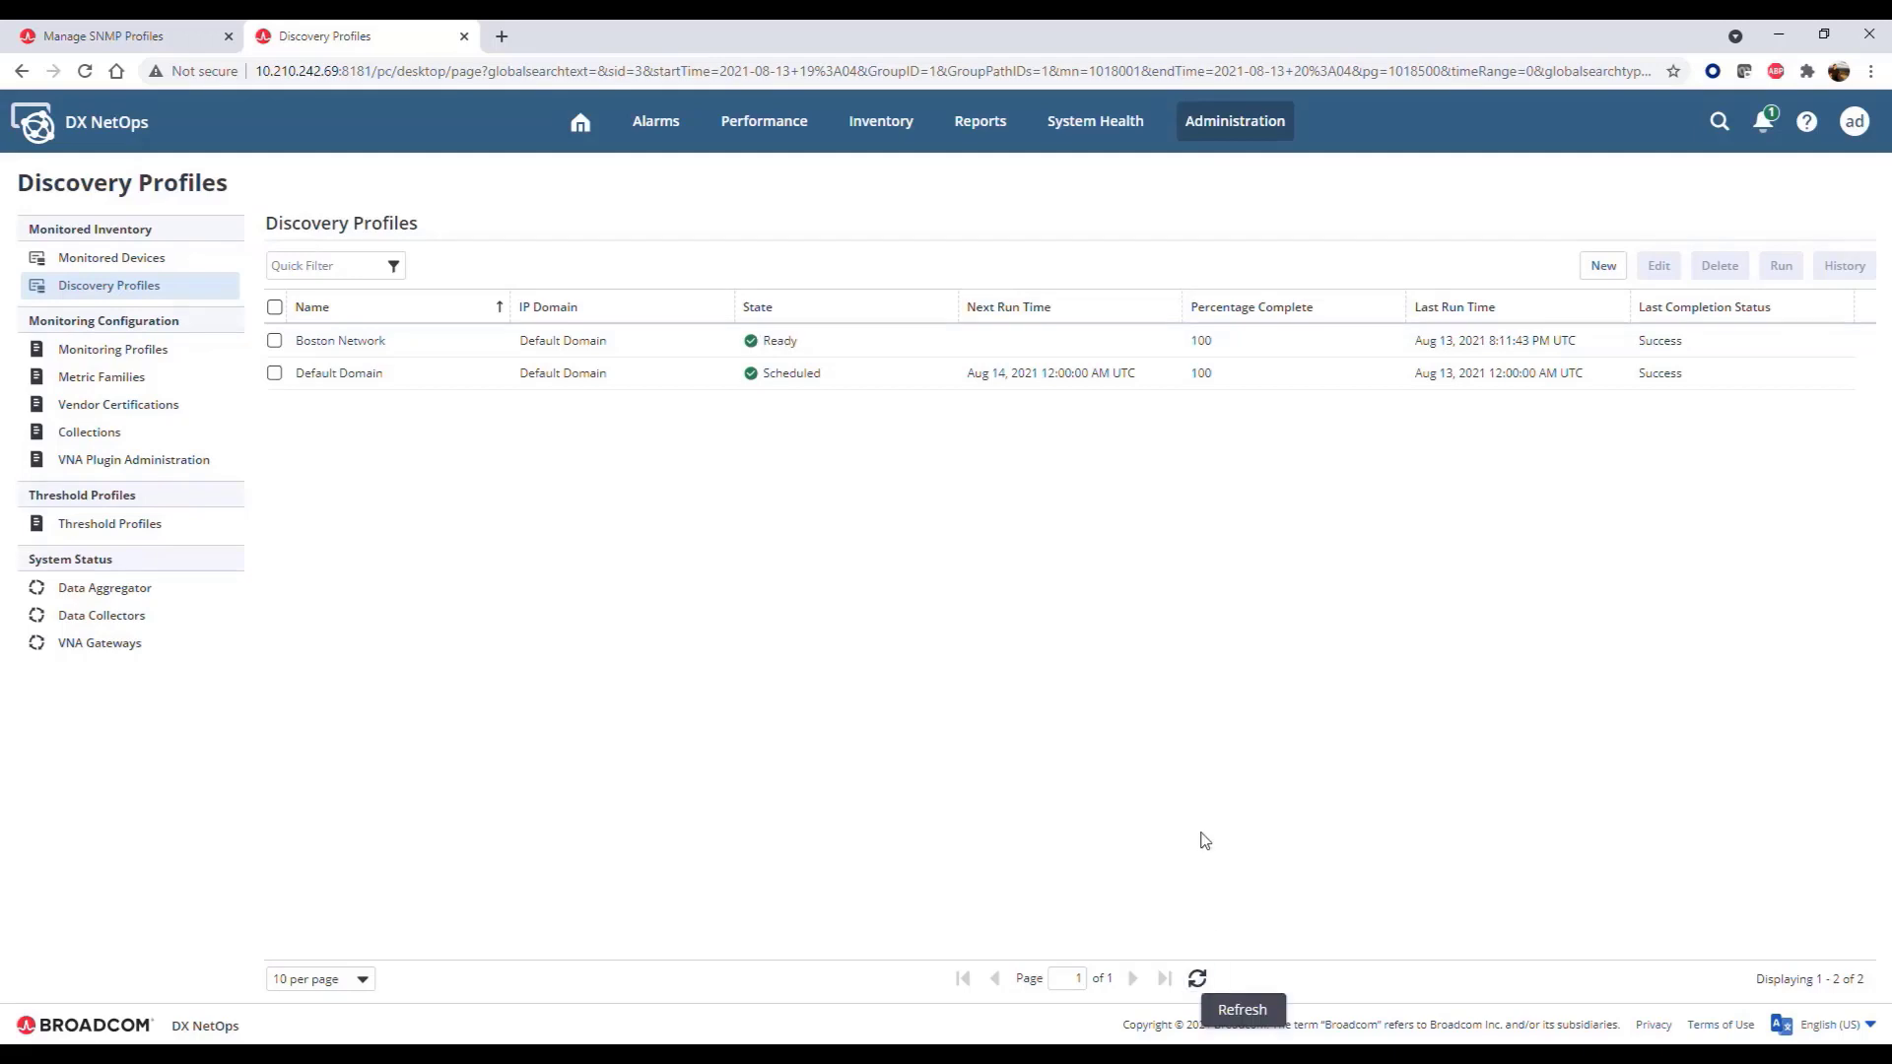
pyautogui.moveTo(1225, 362)
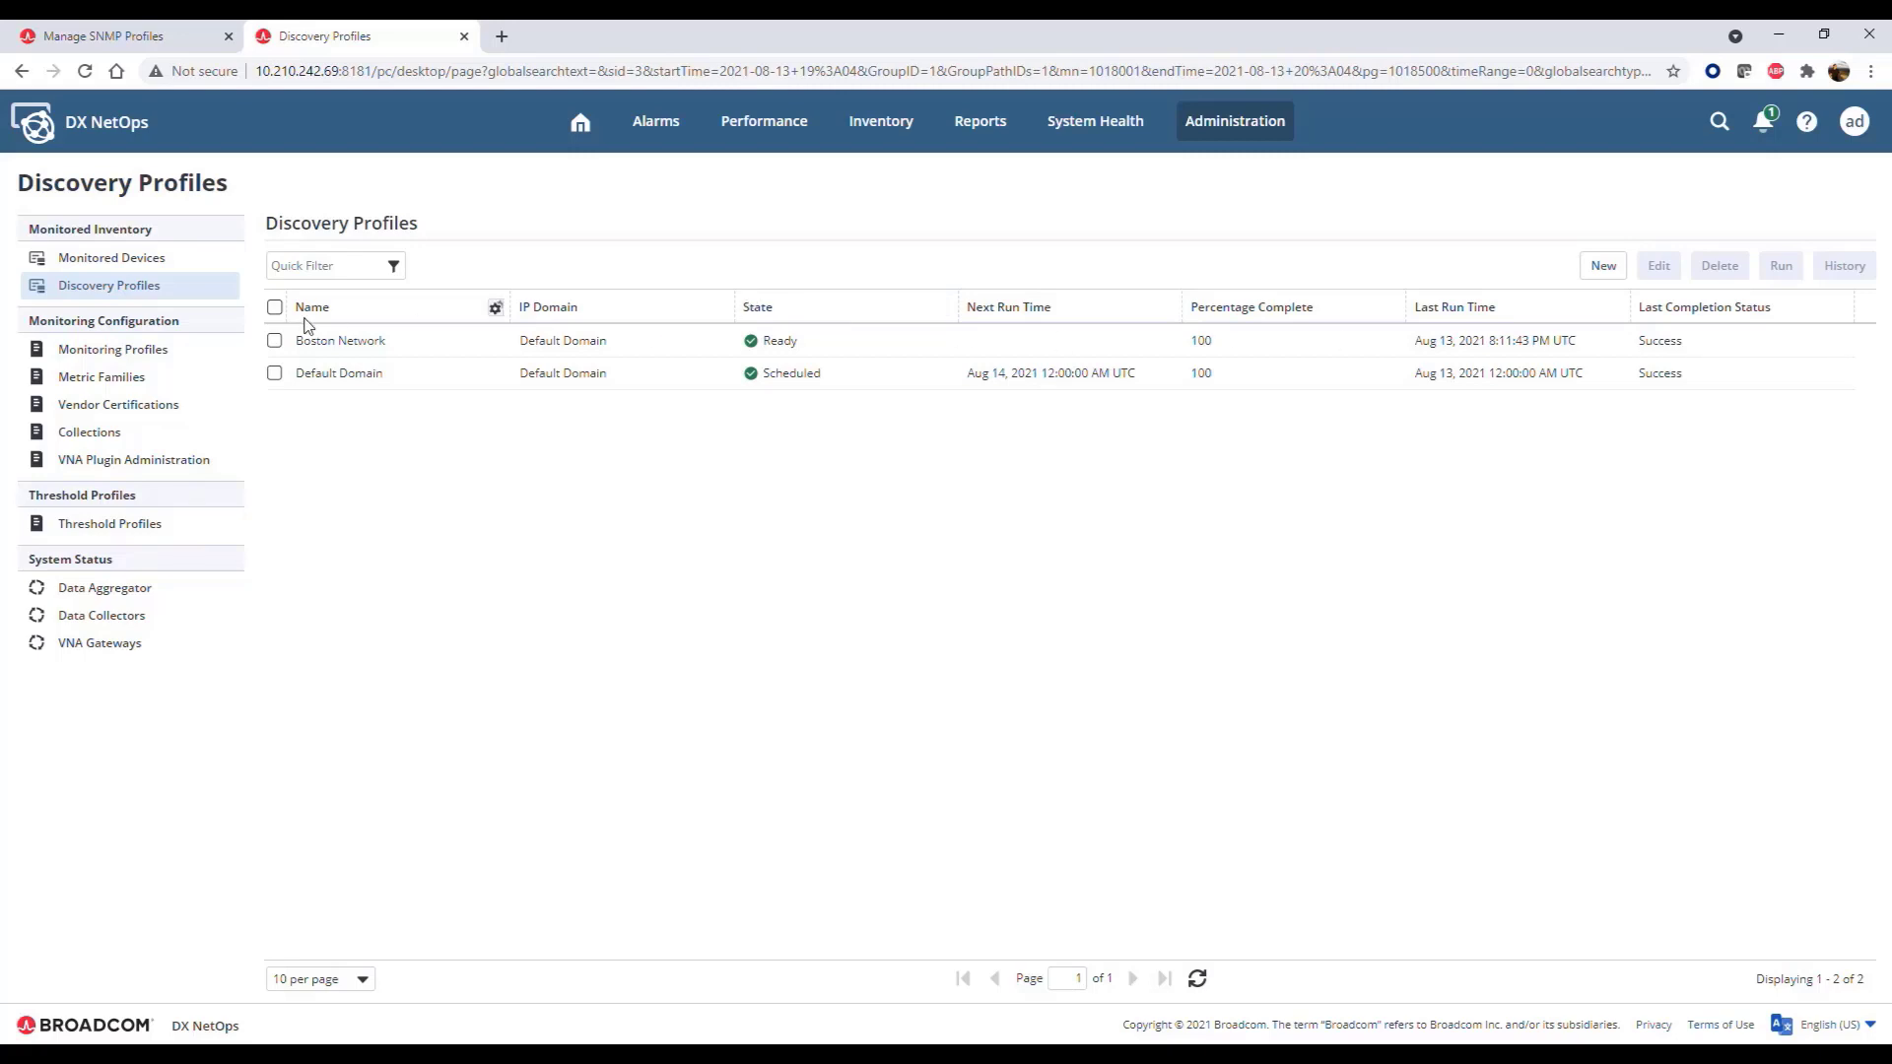
# Step: Open Boston Network's discovery history and scroll through the seven discovered devices
pyautogui.click(275, 340)
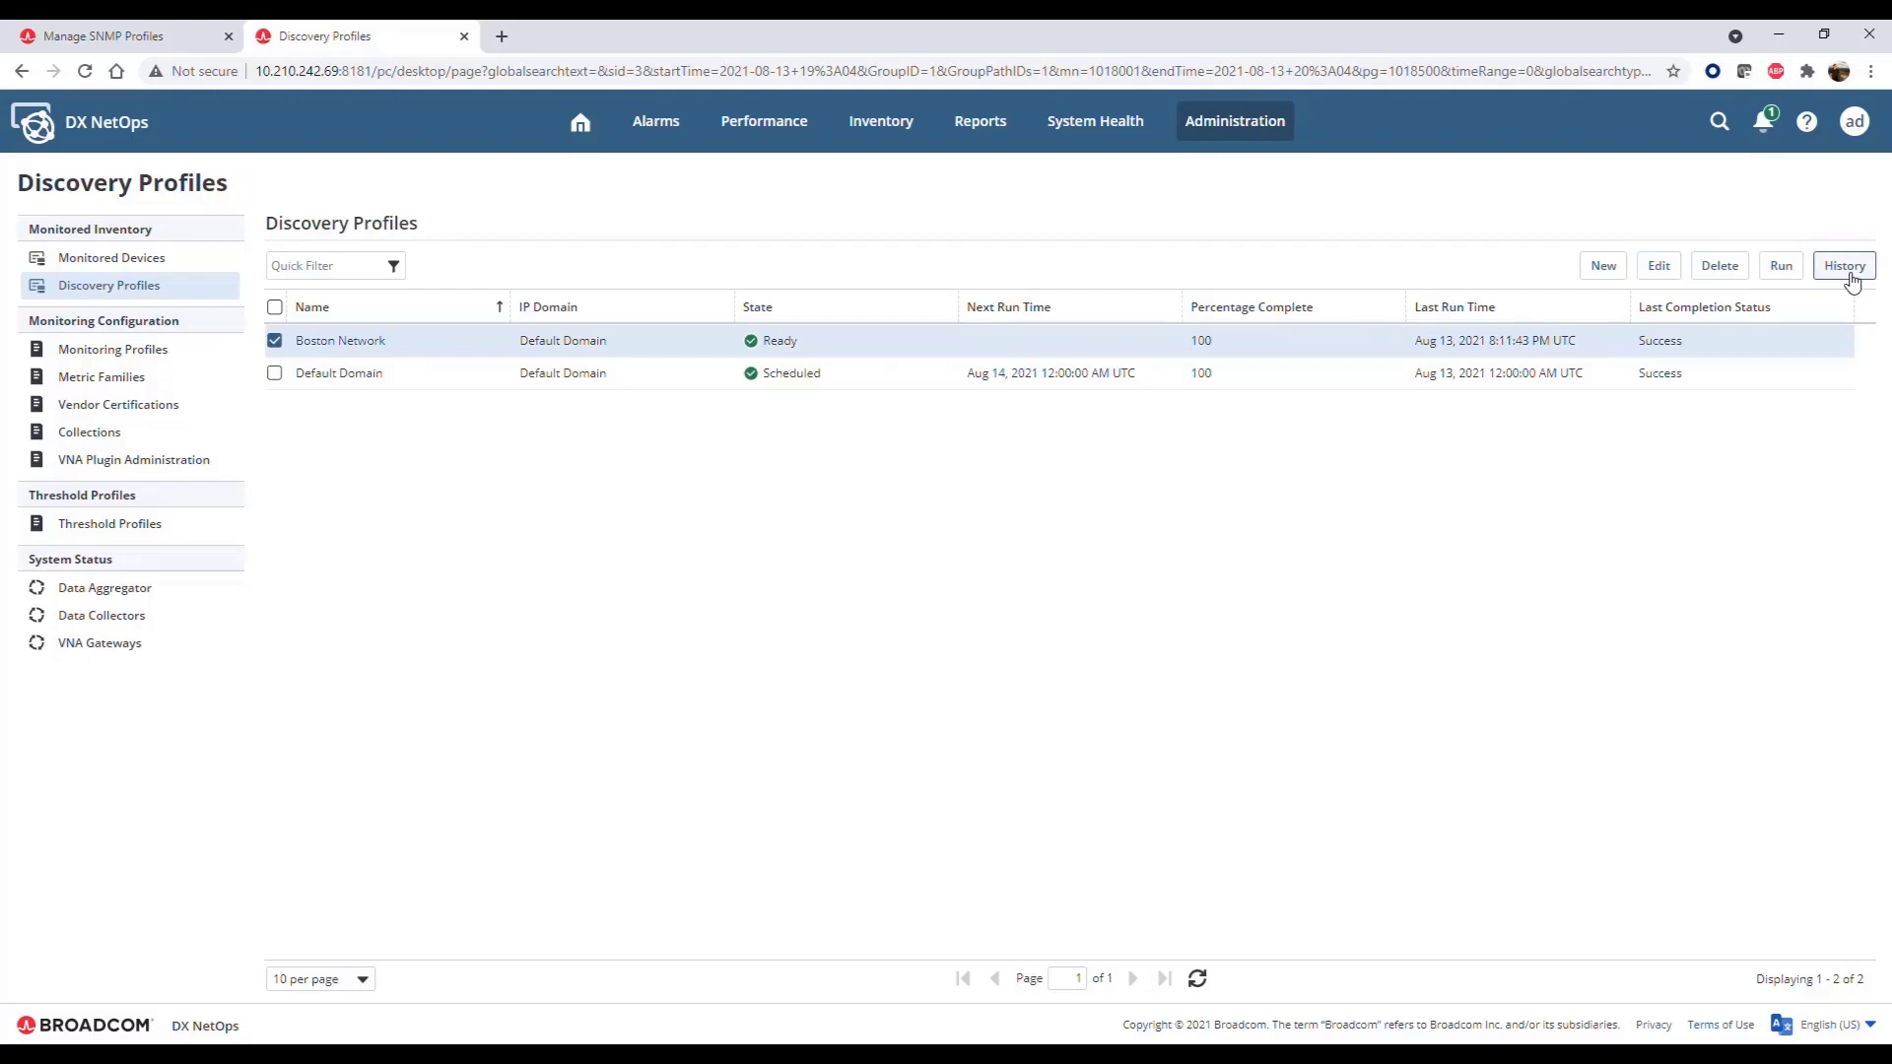
pyautogui.click(1844, 265)
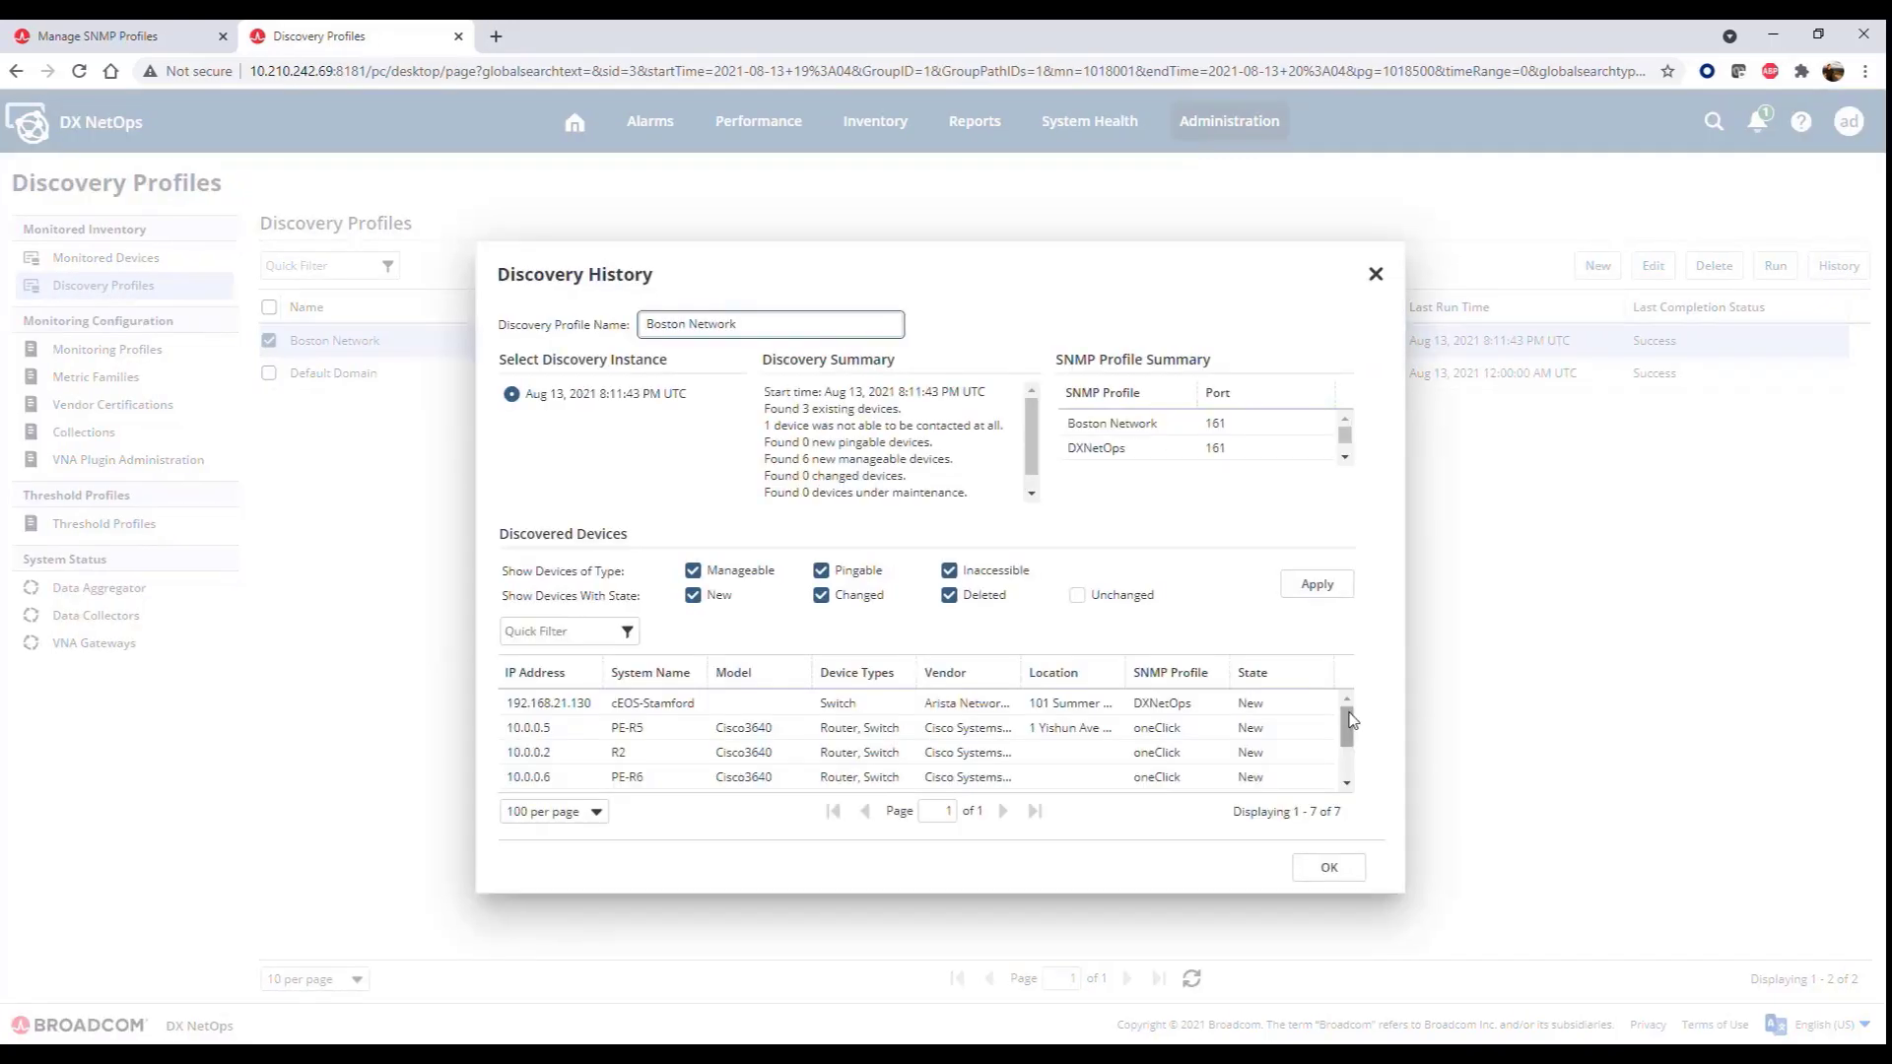
pyautogui.moveTo(1345, 781)
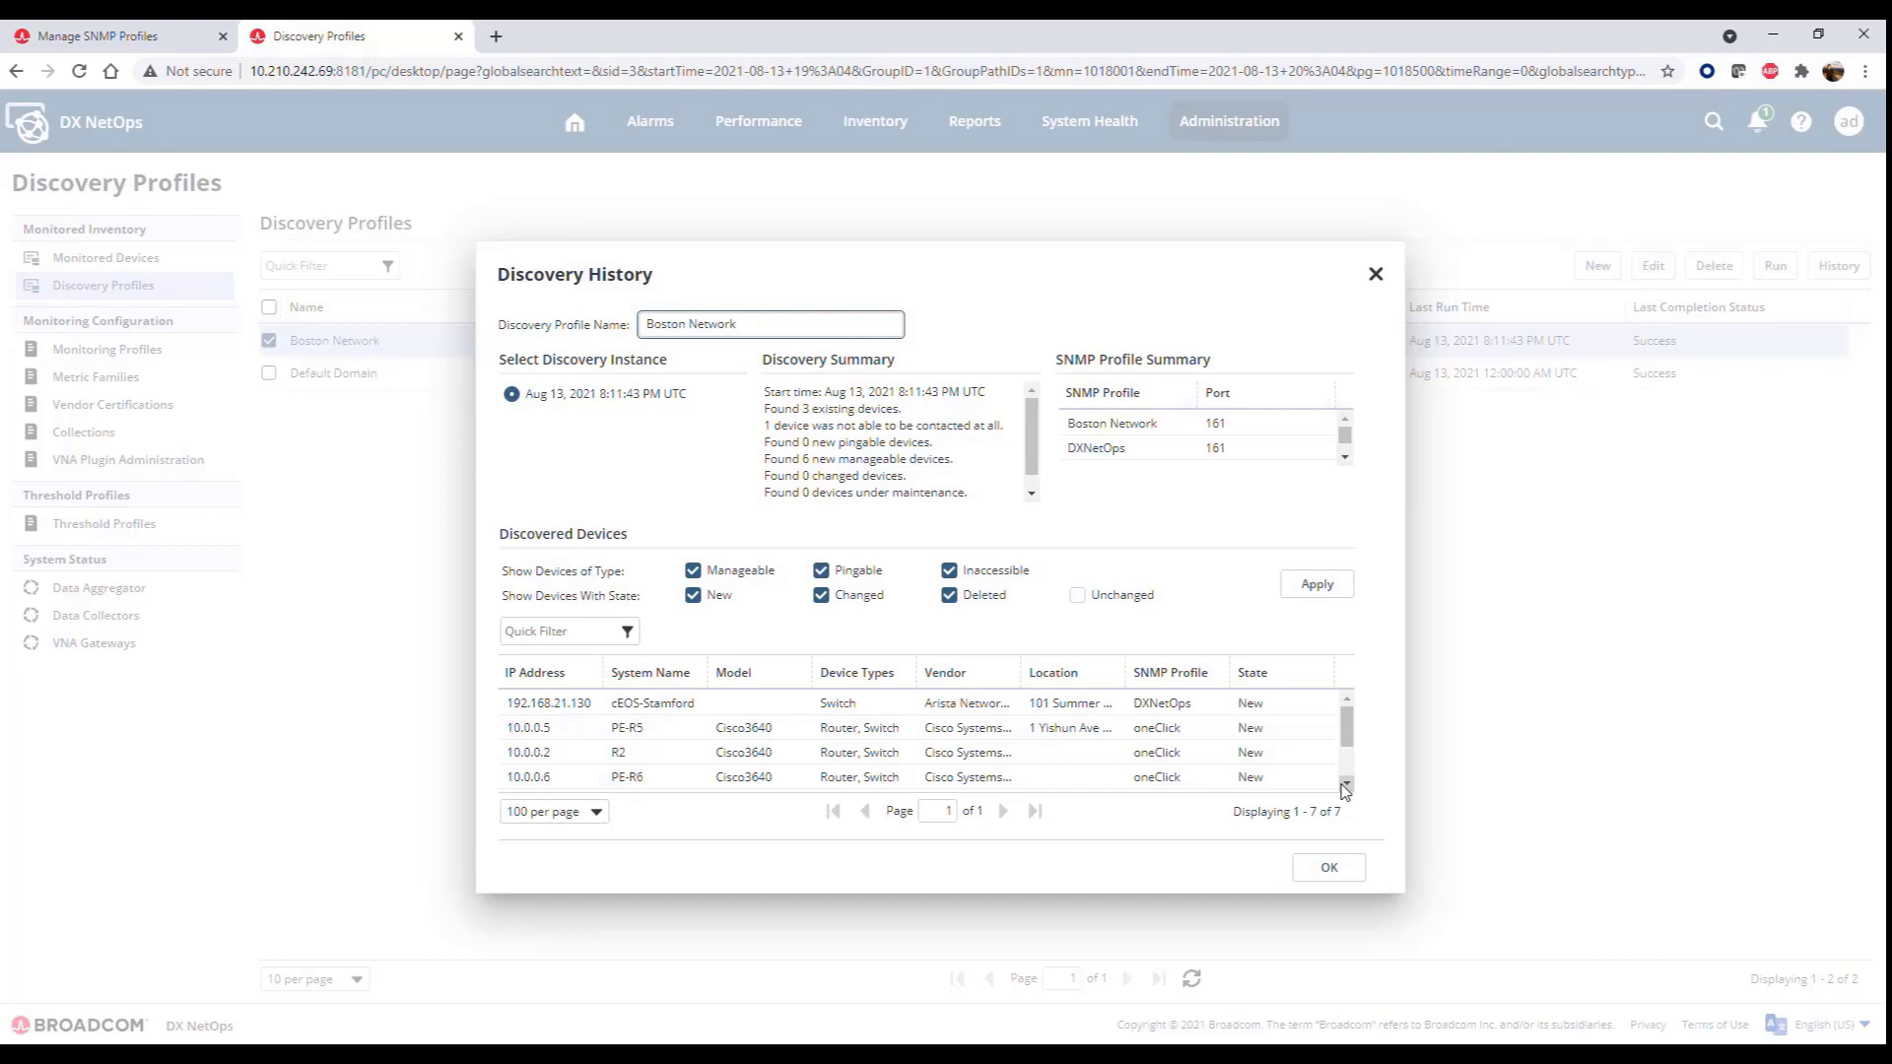
pyautogui.scroll(-3)
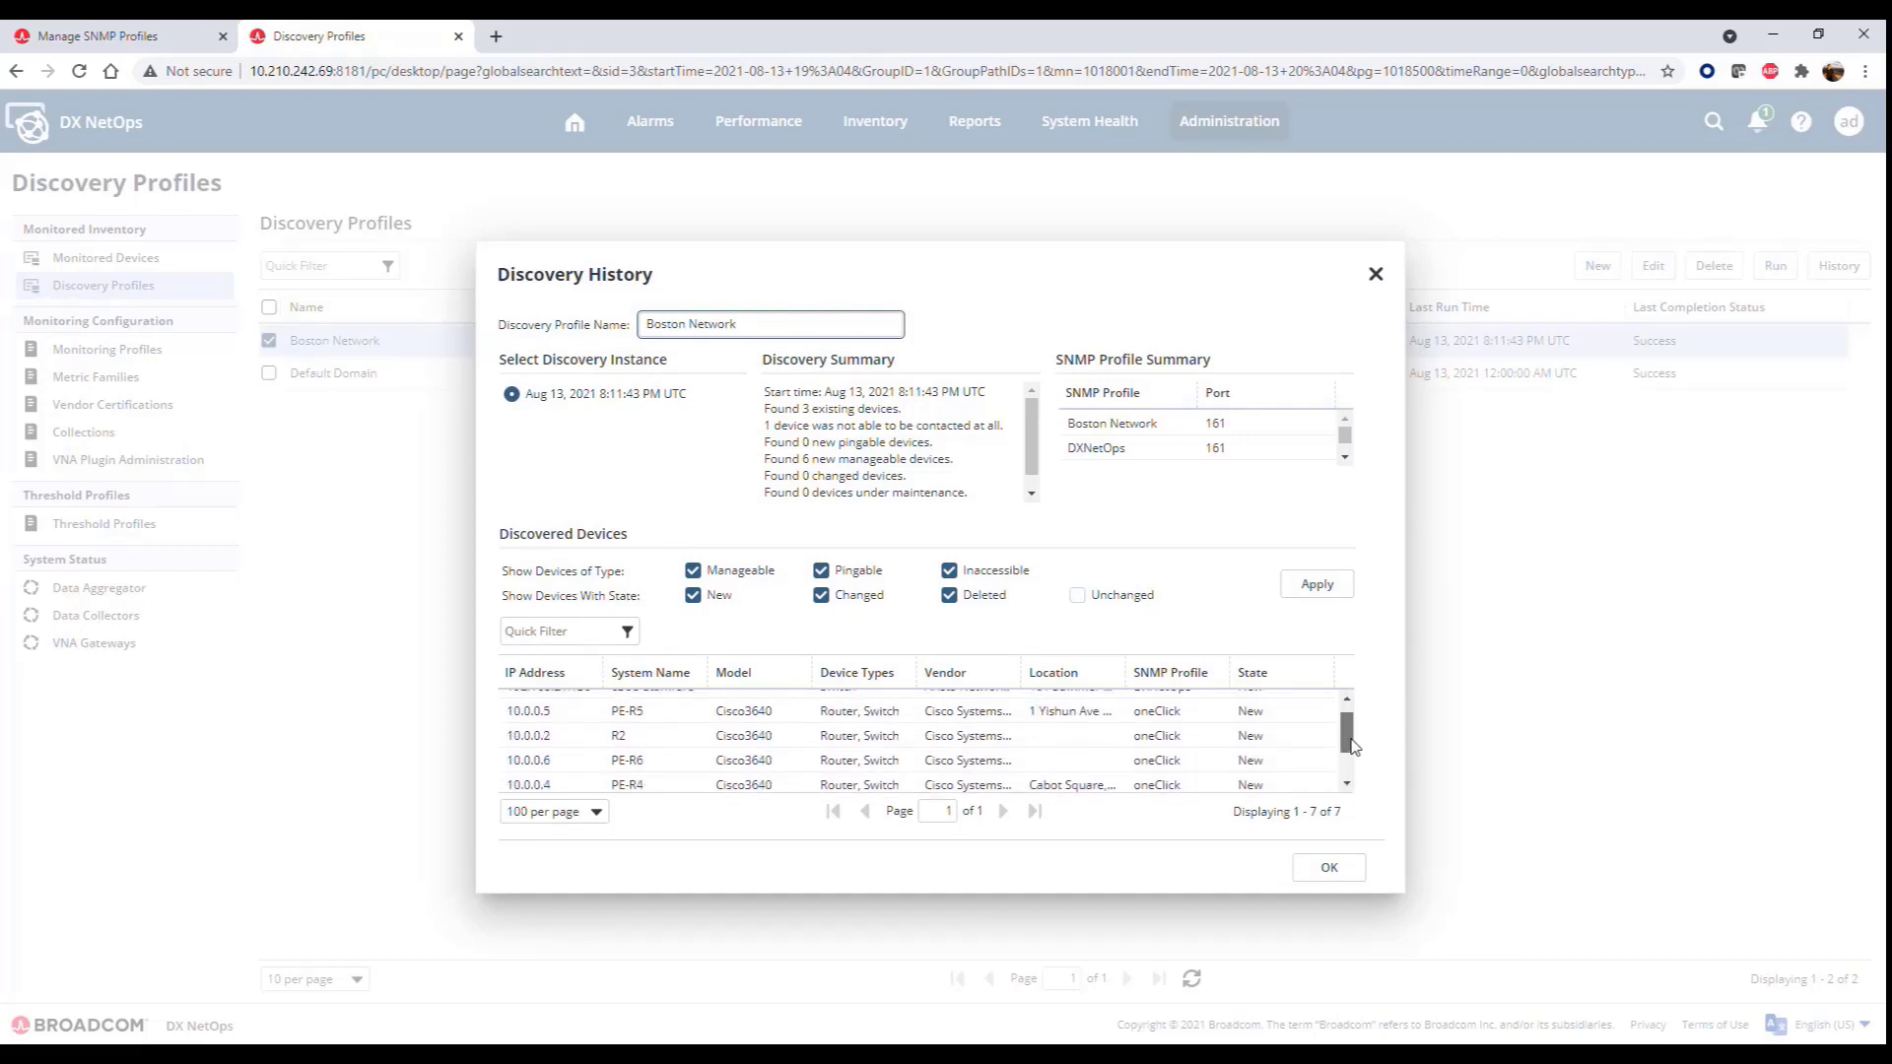
pyautogui.scroll(-3)
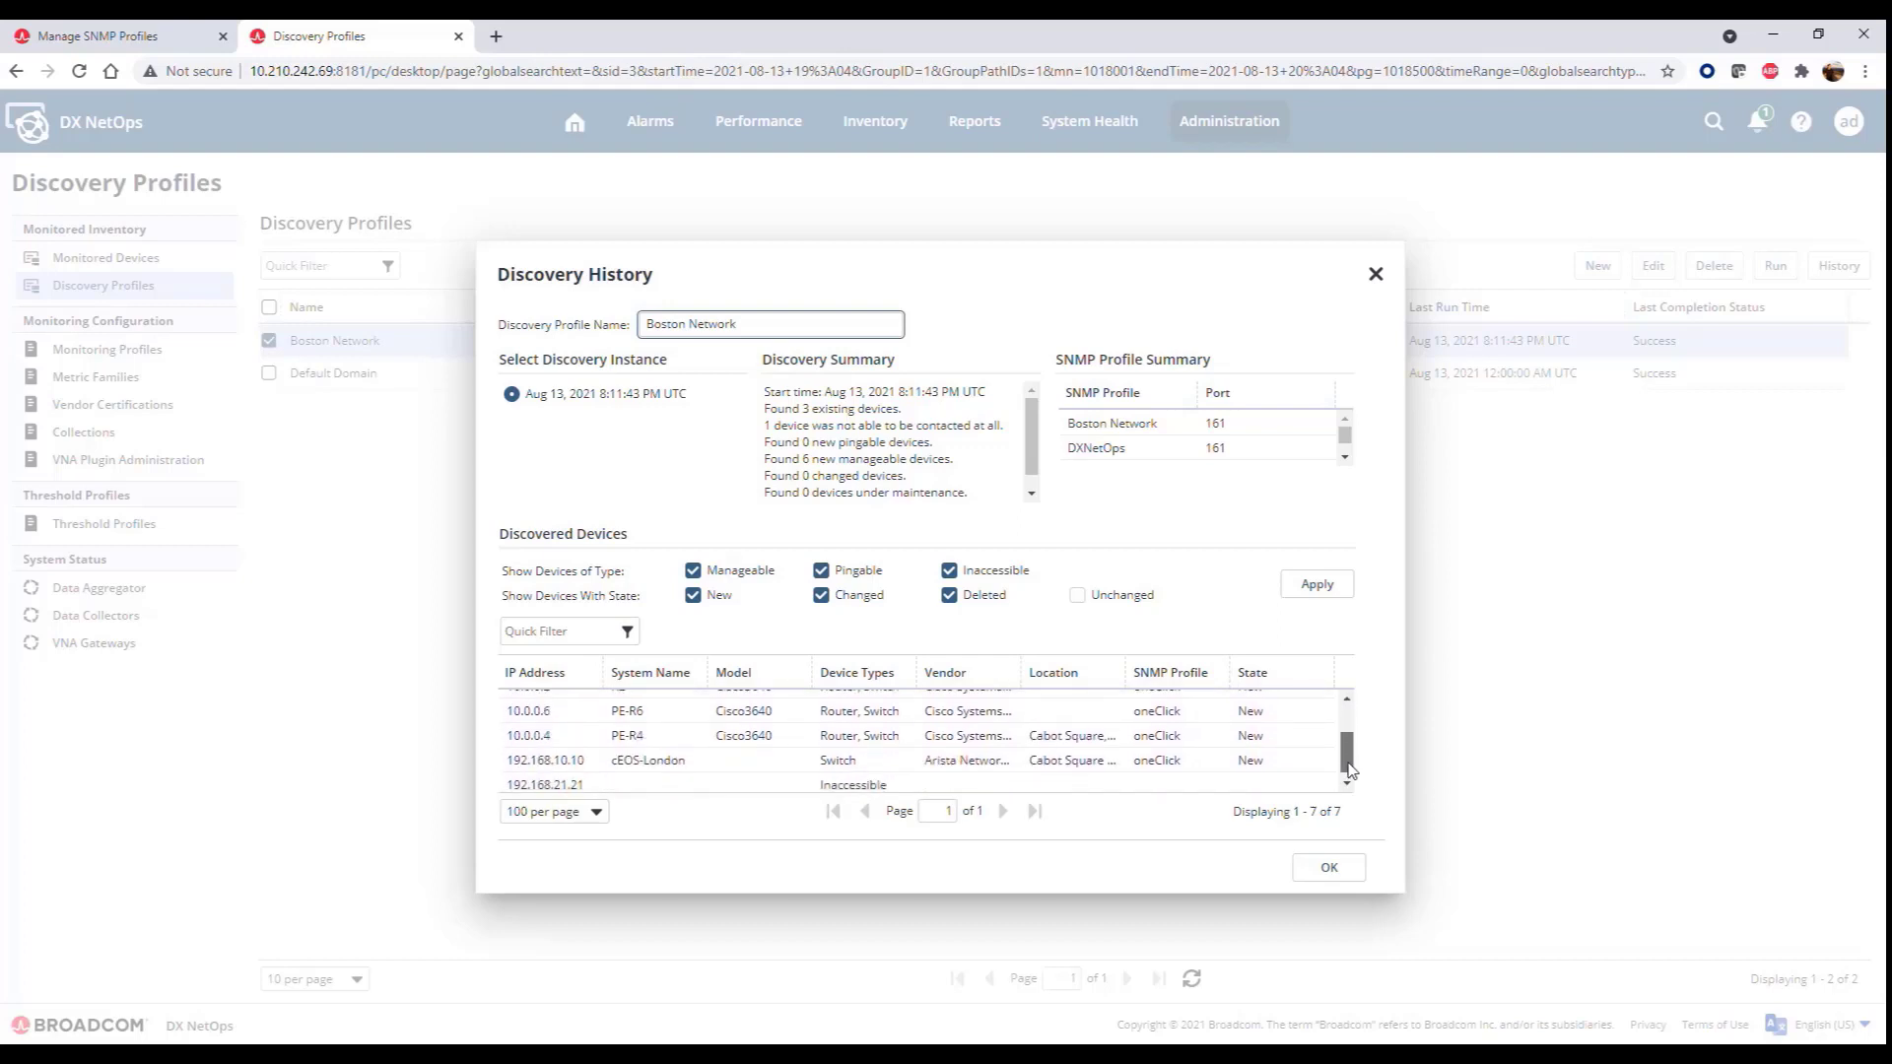